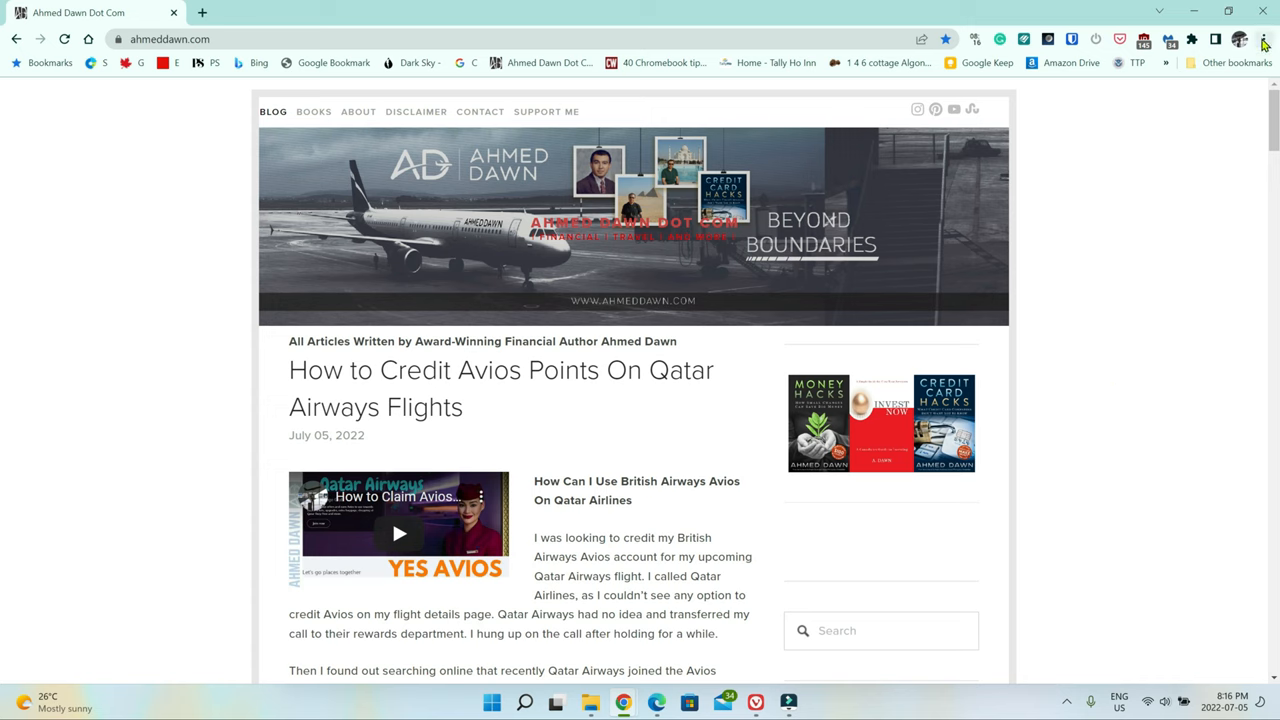
- Reach the Clear browsing data dialog through the three-dot menu's More tools submenu
left_click(1264, 40)
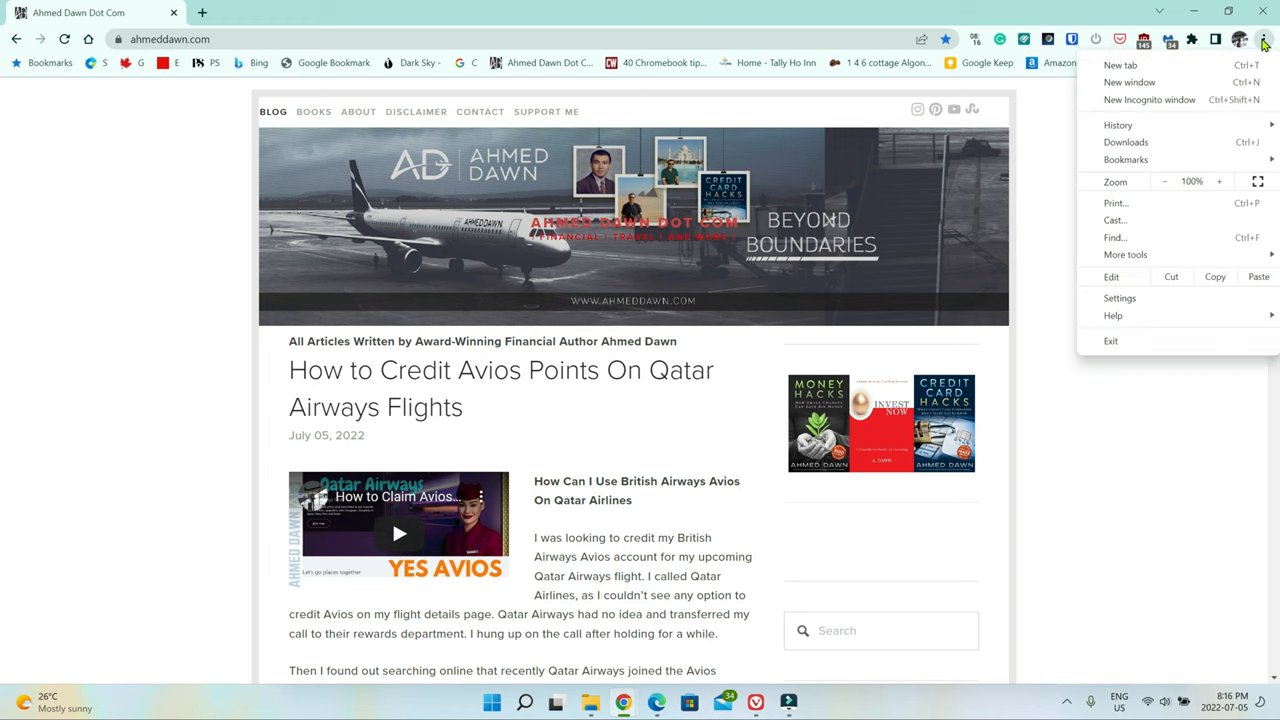
mouse_move(1124, 254)
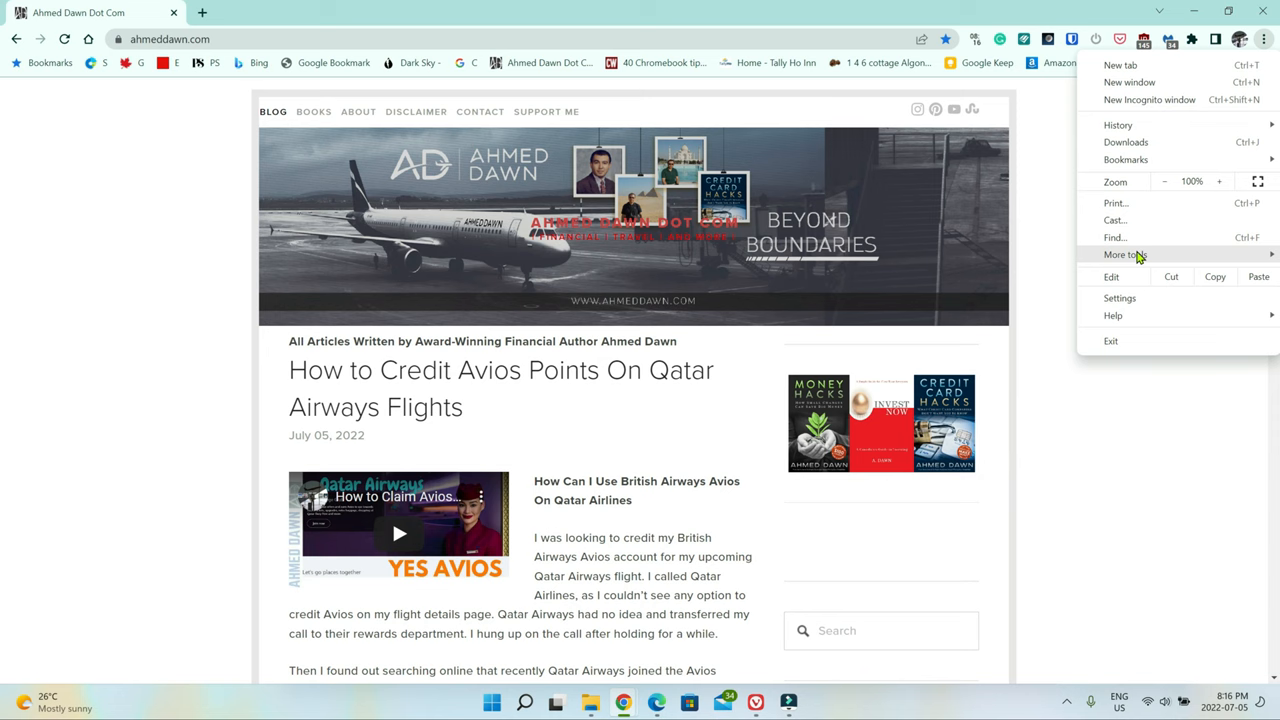
left_click(1124, 254)
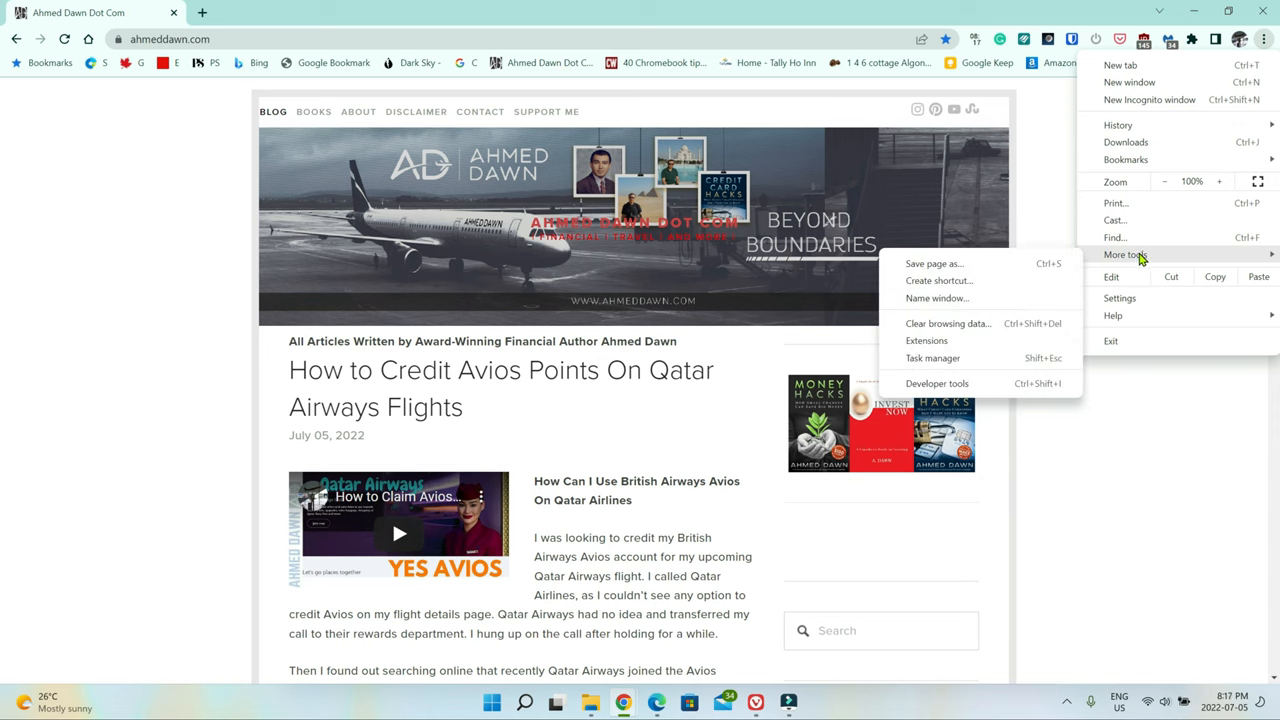
mouse_move(924, 330)
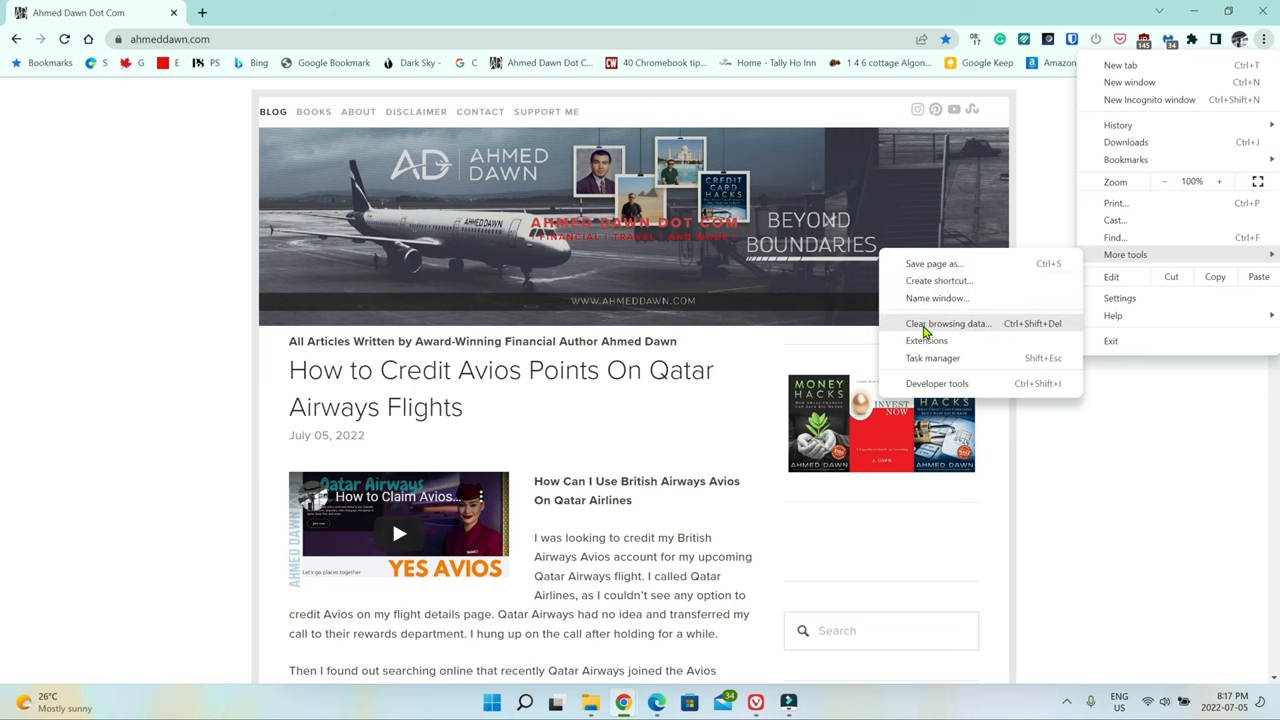
mouse_move(952, 330)
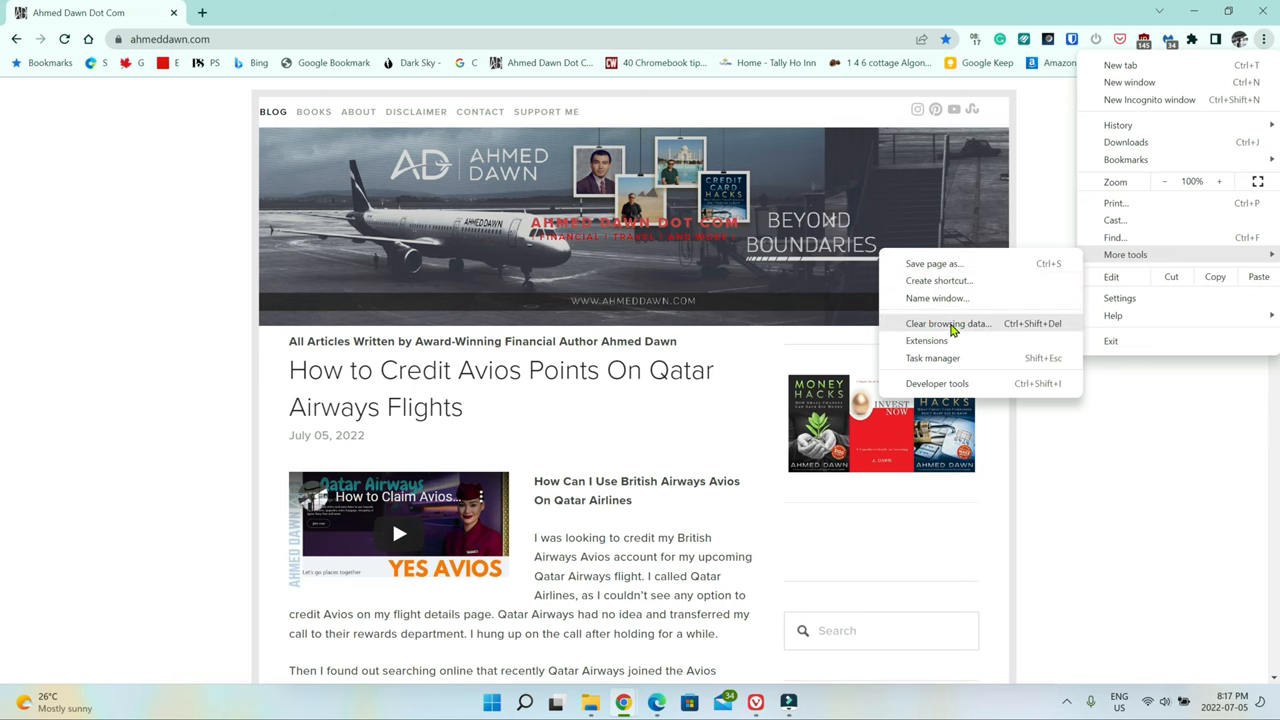
left_click(948, 324)
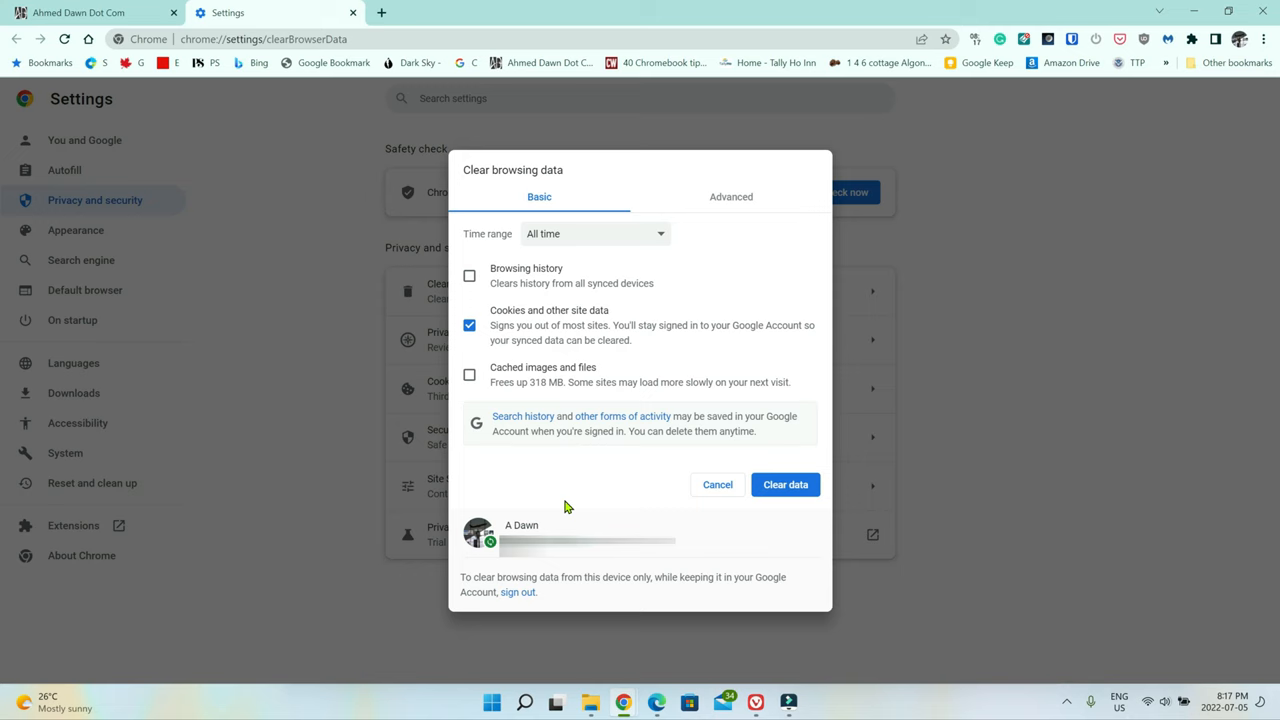
mouse_move(492, 316)
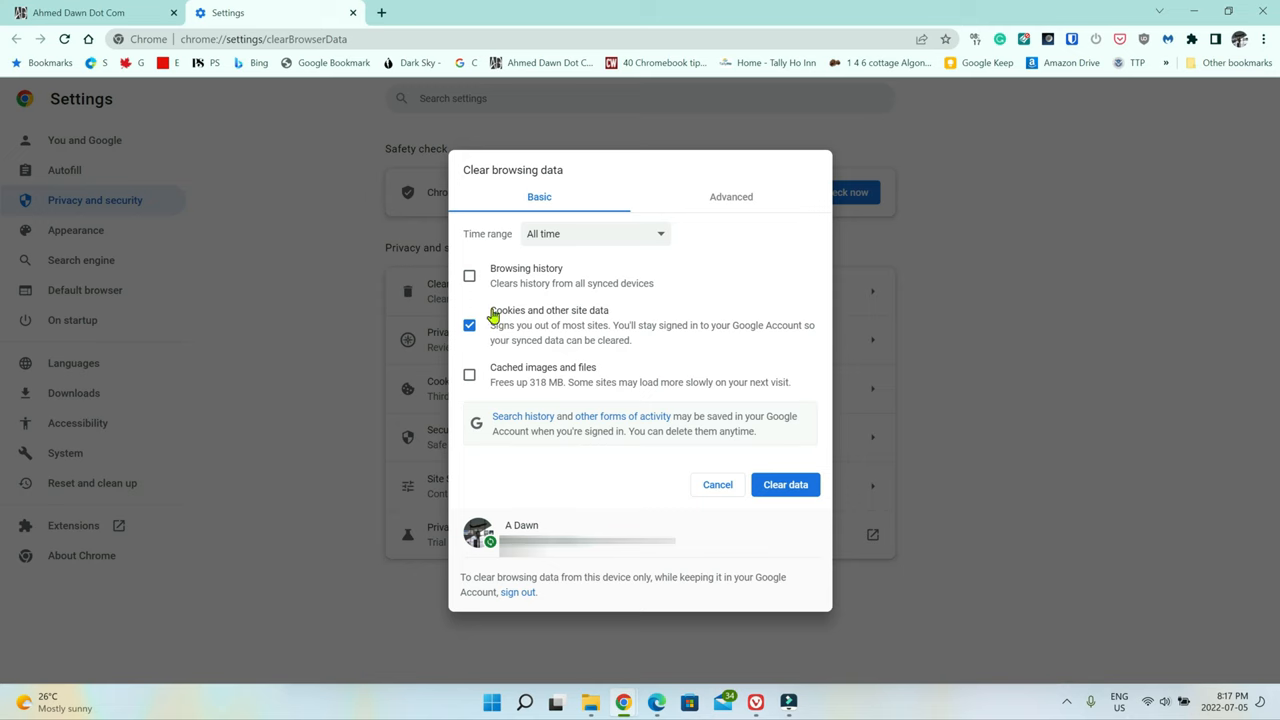
mouse_move(524, 328)
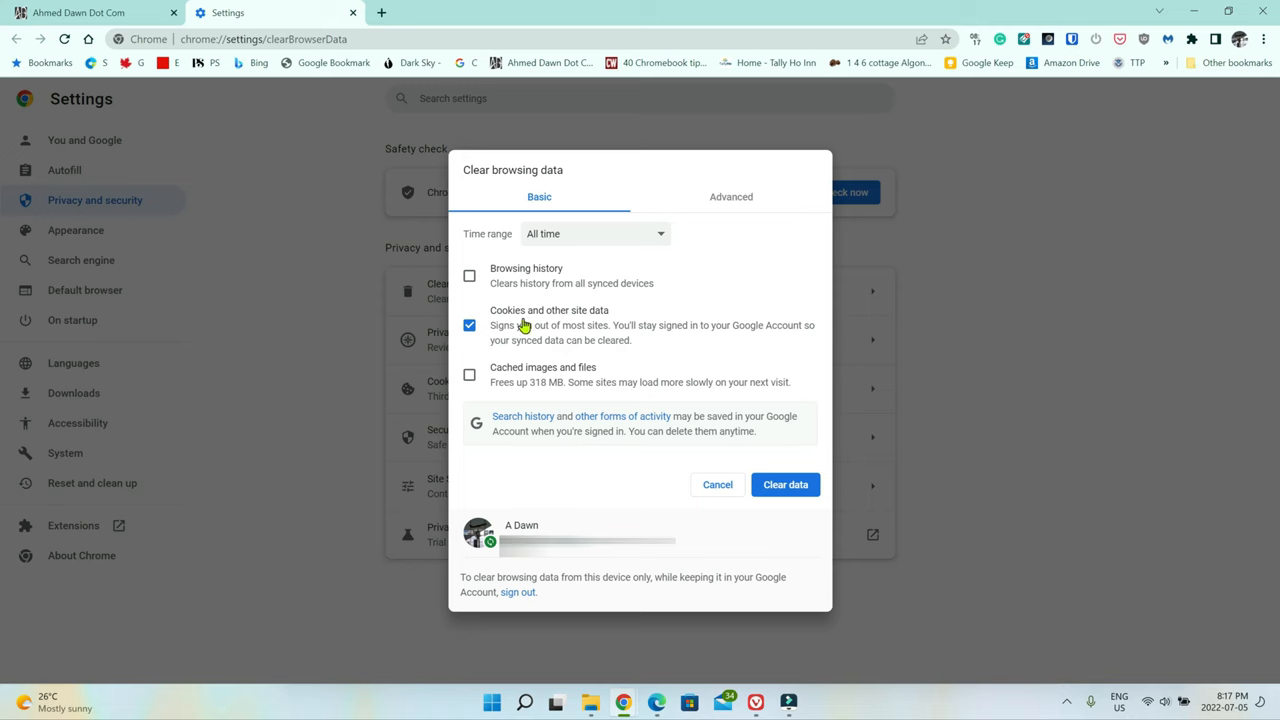
mouse_move(556, 278)
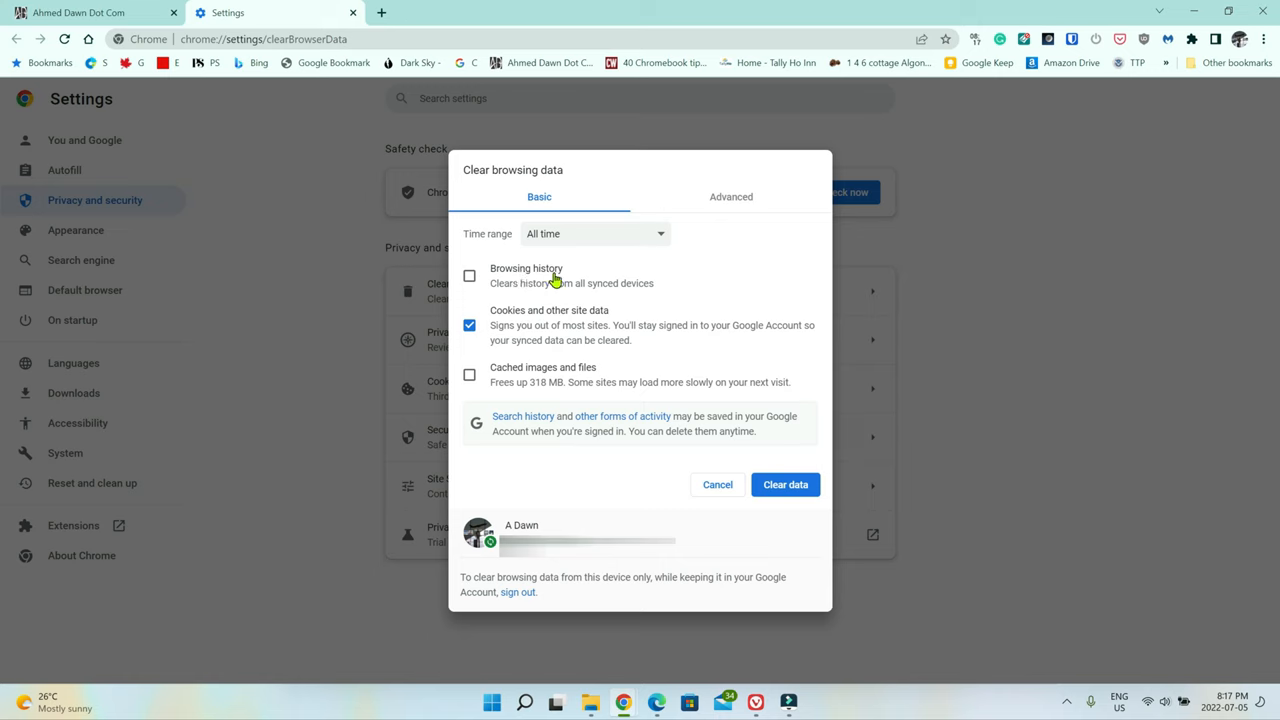
mouse_move(498, 384)
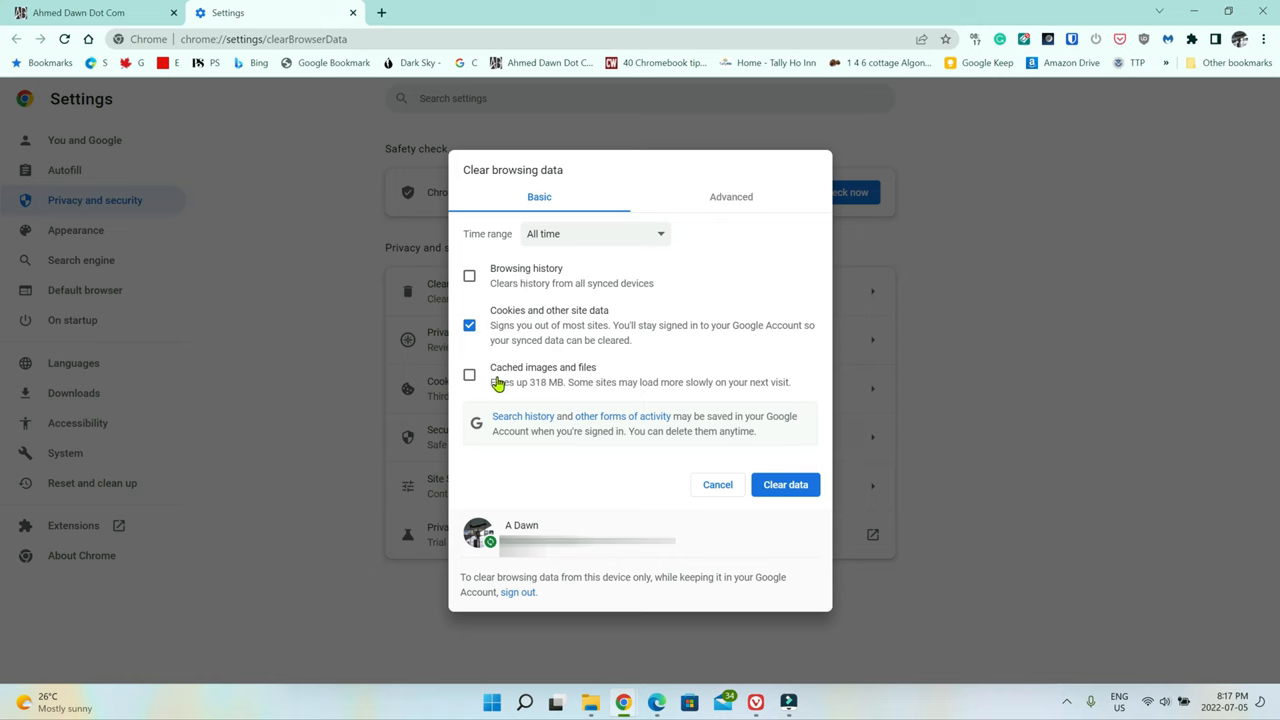
mouse_move(628, 238)
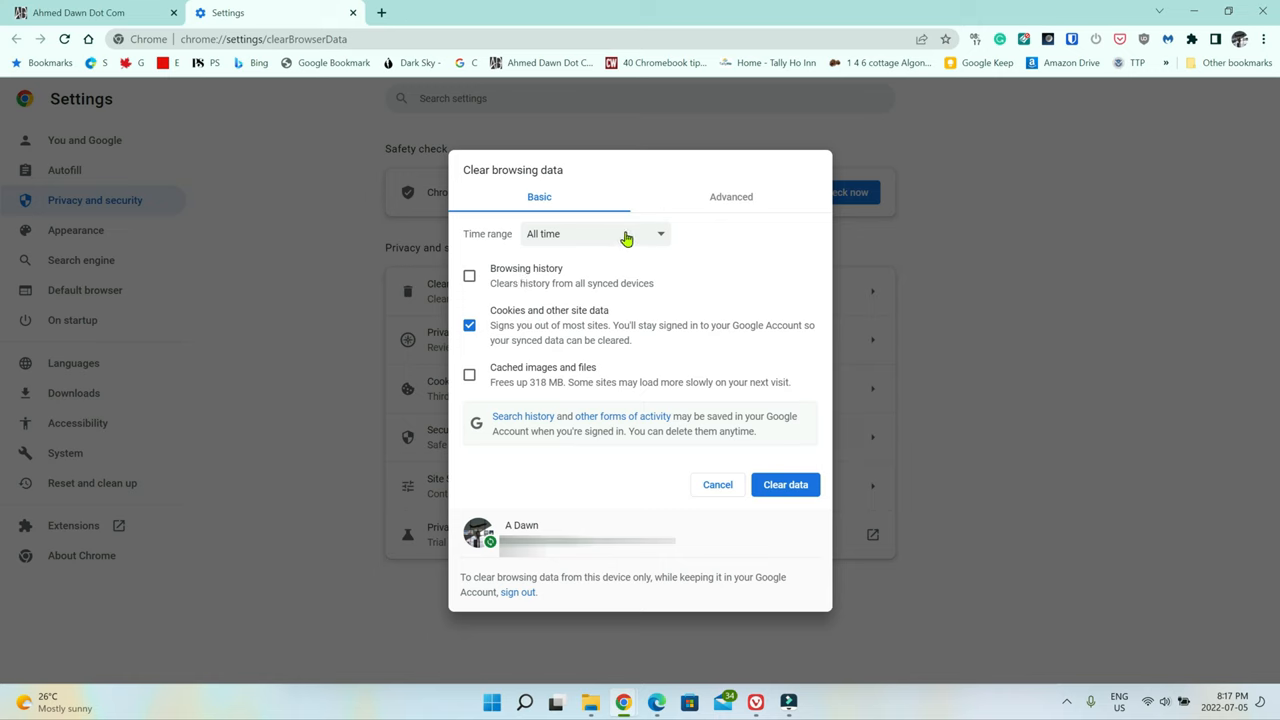
left_click(596, 232)
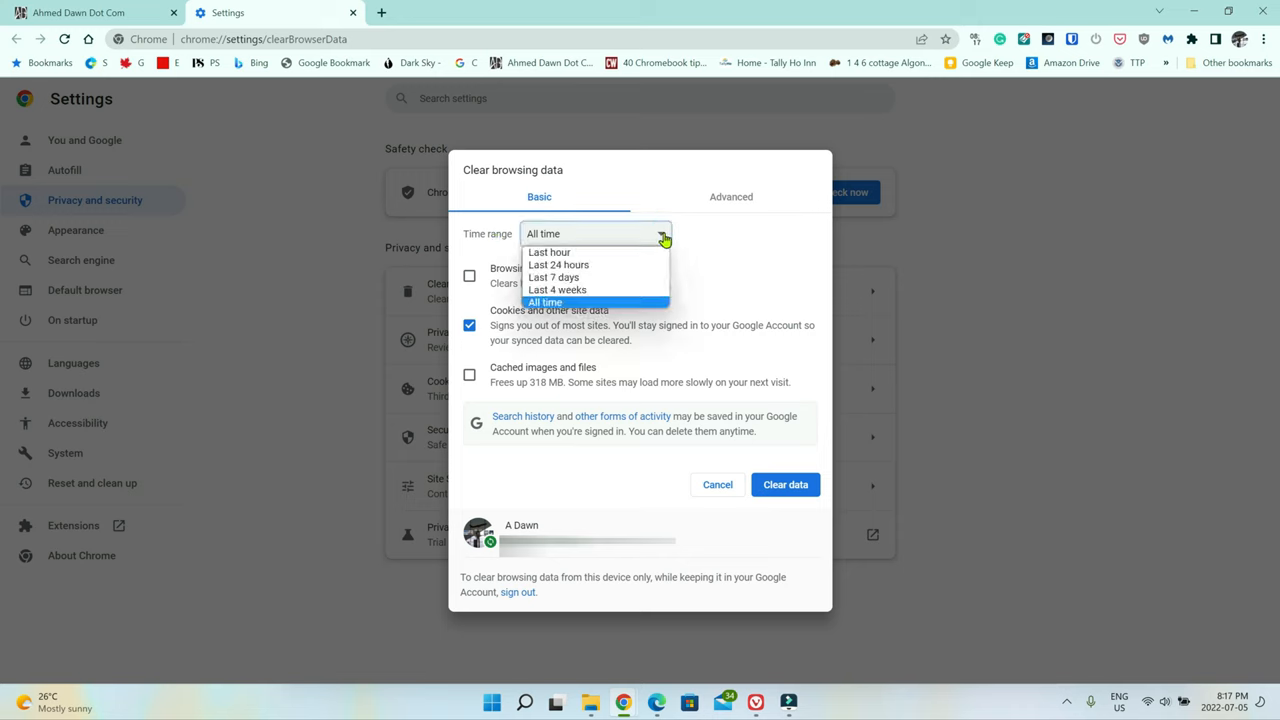
mouse_move(700, 254)
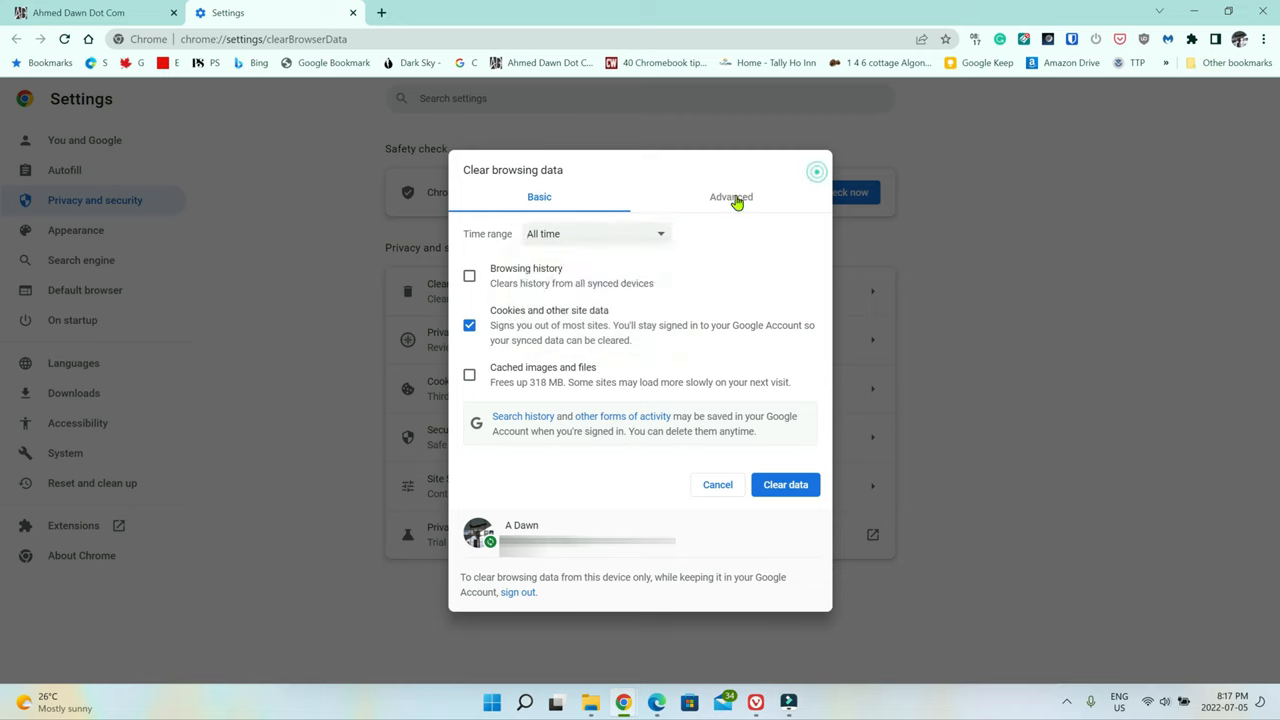
- Glance at the Advanced and Basic clearing options, then cancel without clearing anything
left_click(730, 196)
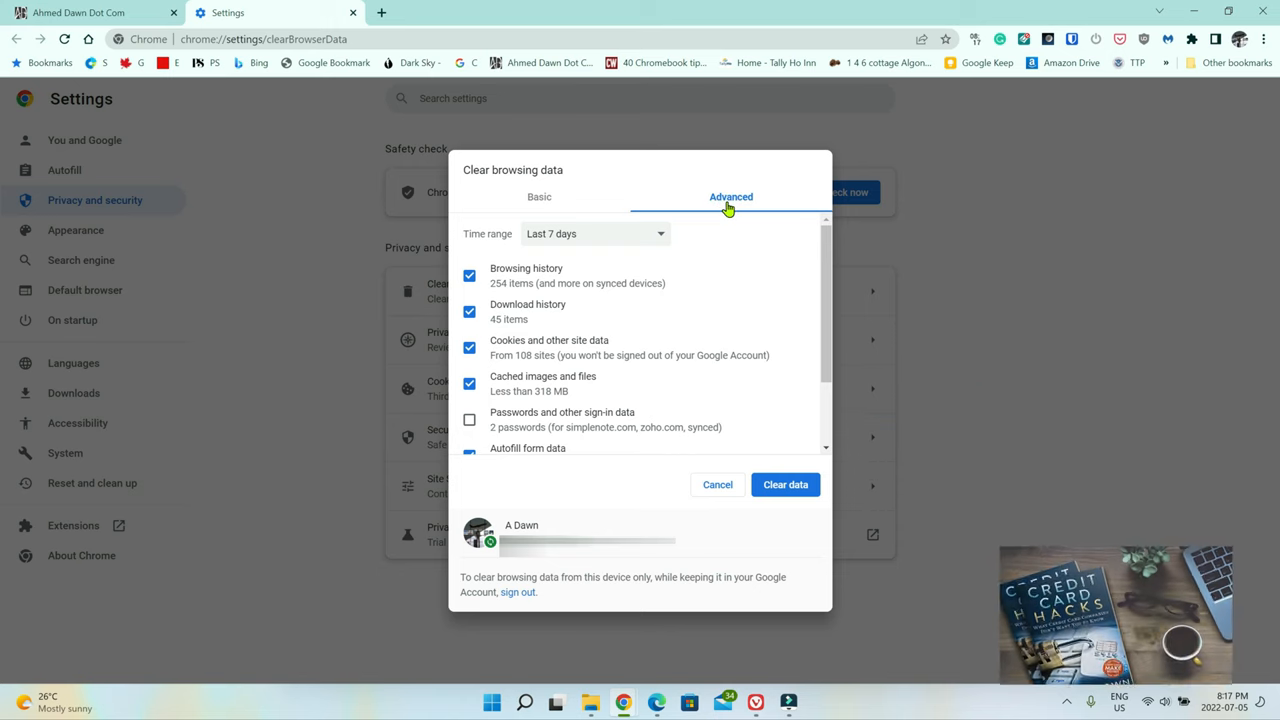
mouse_move(582, 374)
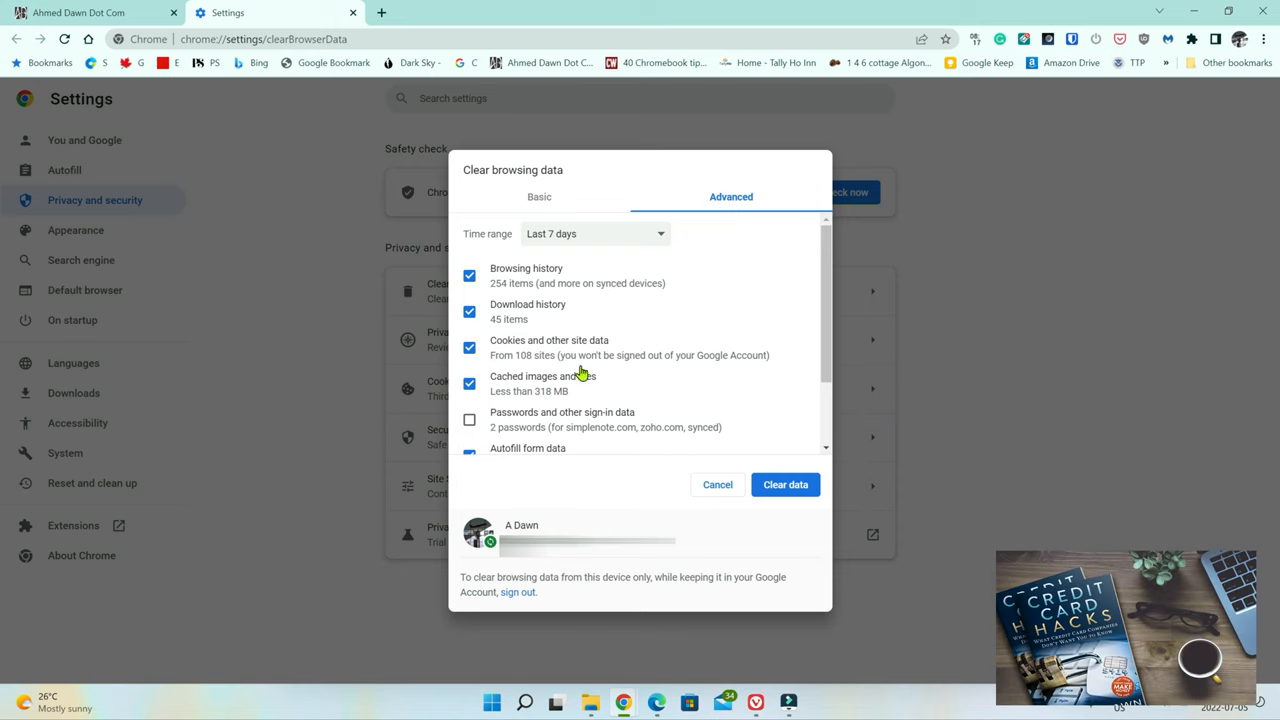
left_click(538, 196)
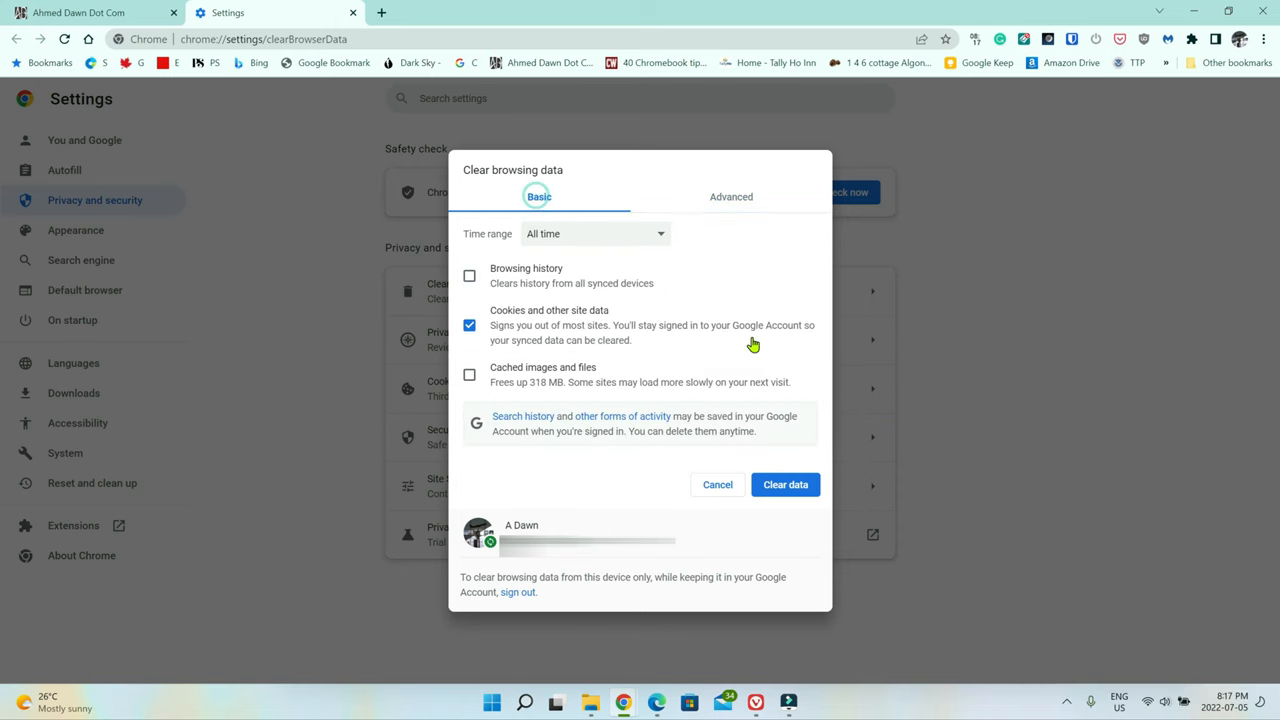
mouse_move(632, 294)
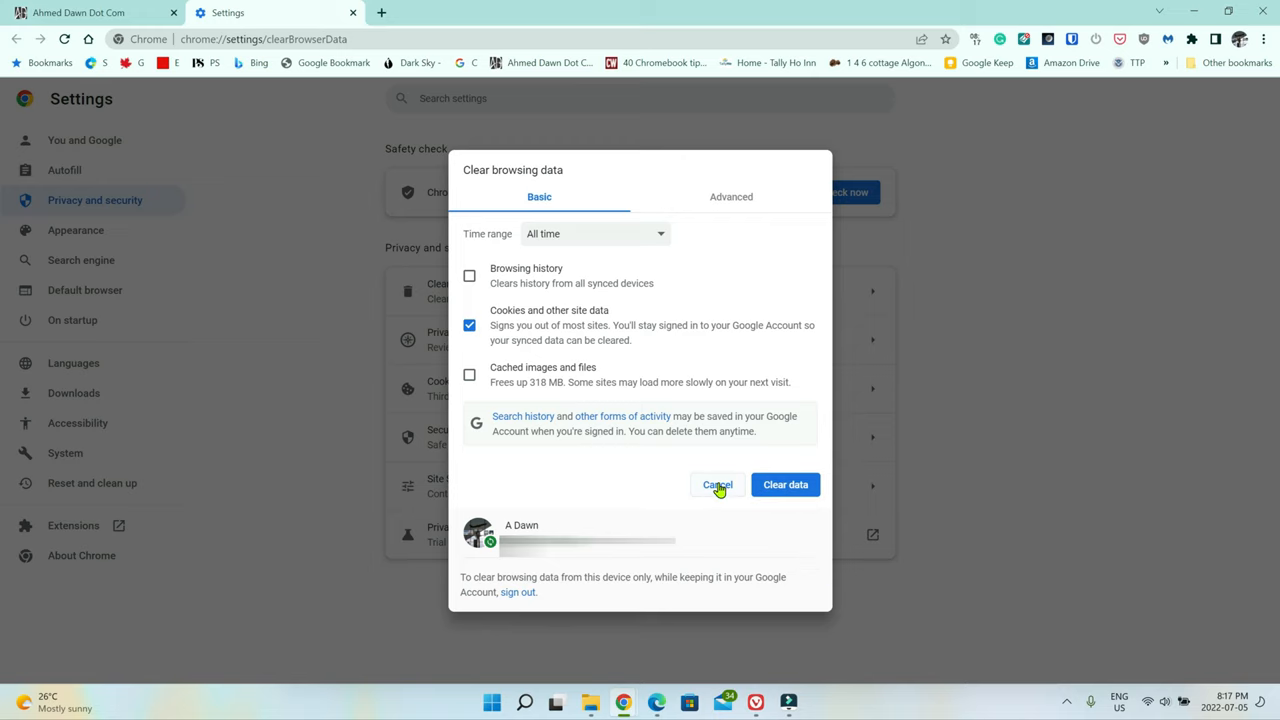
left_click(716, 486)
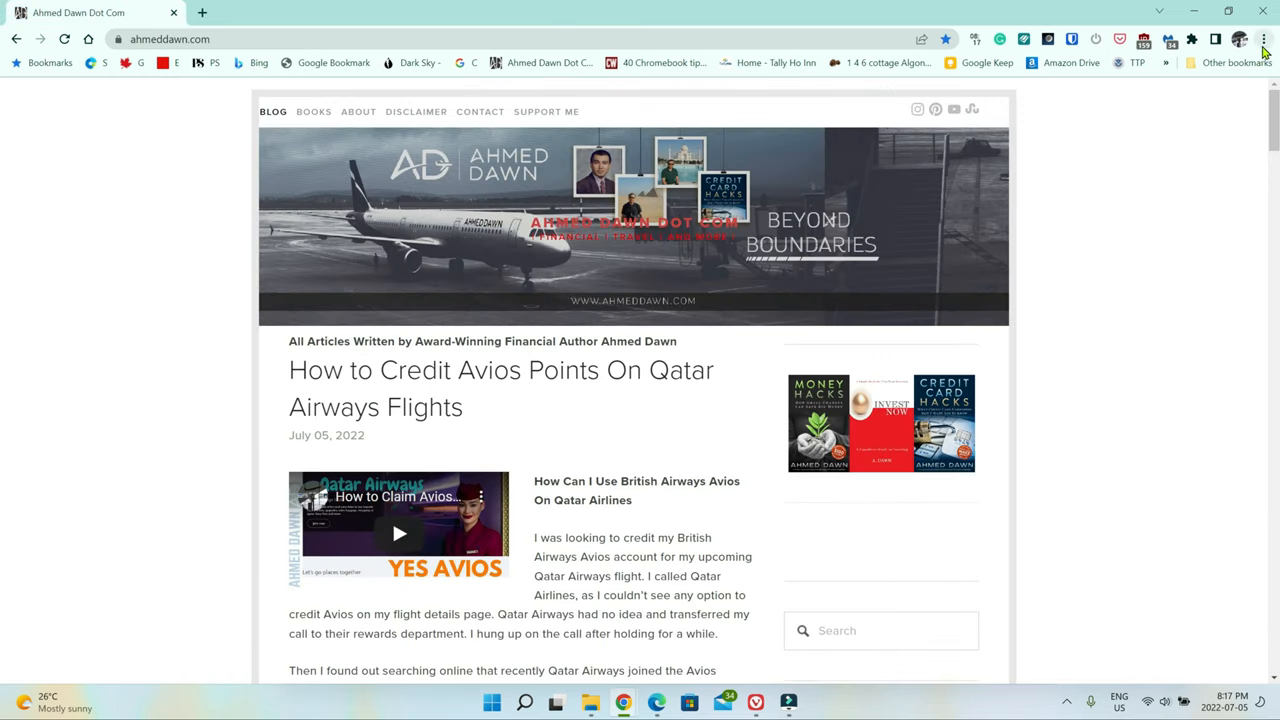
mouse_move(1264, 40)
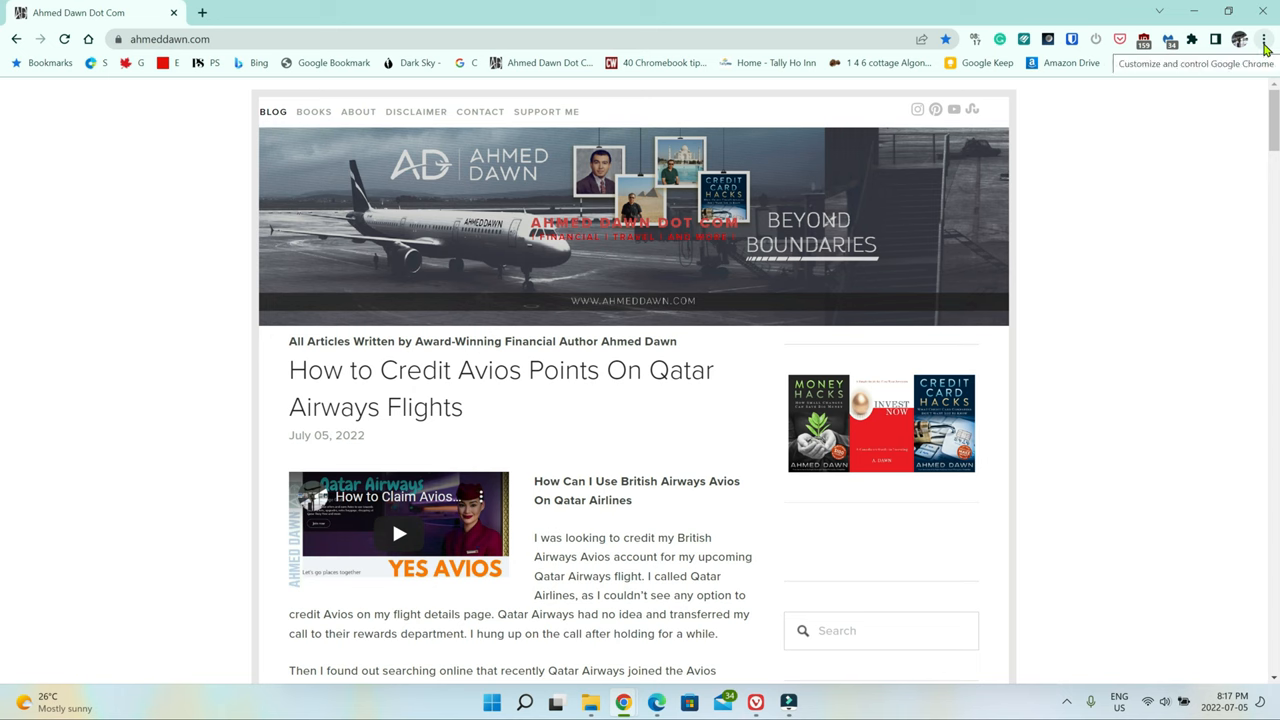
- From the main menu's Settings, go to the Privacy and security page
left_click(1264, 40)
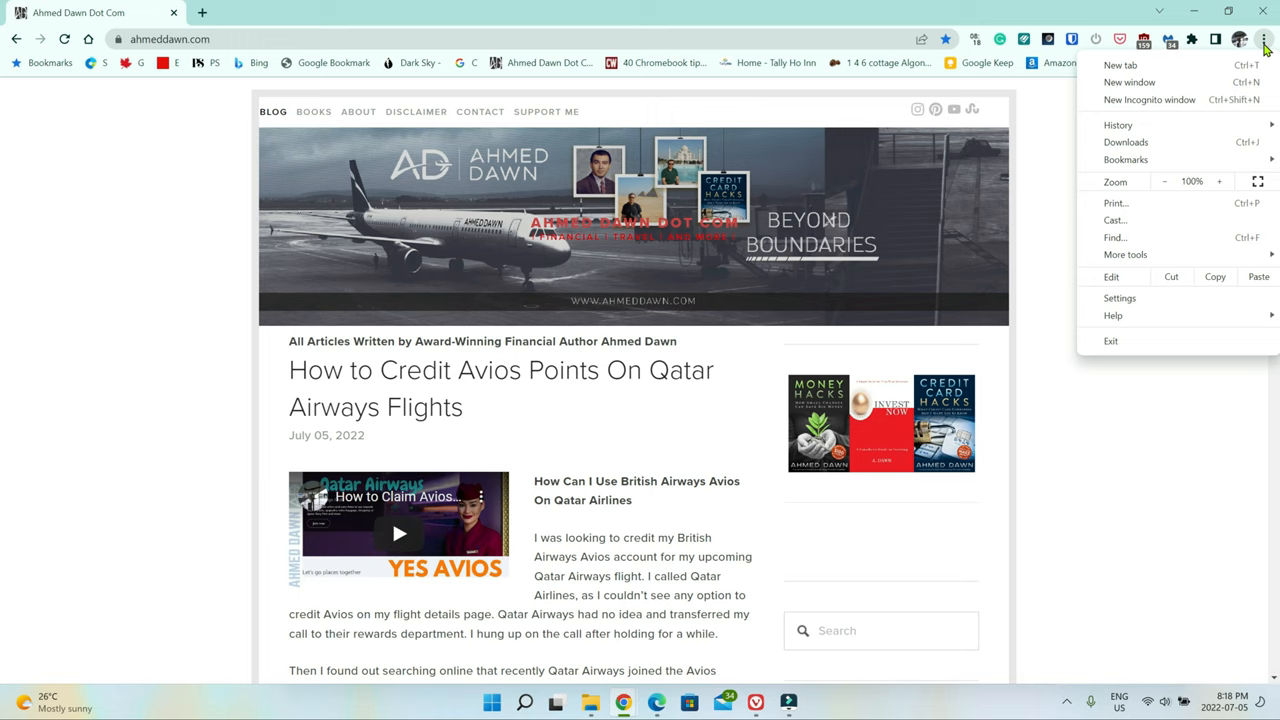
mouse_move(1120, 298)
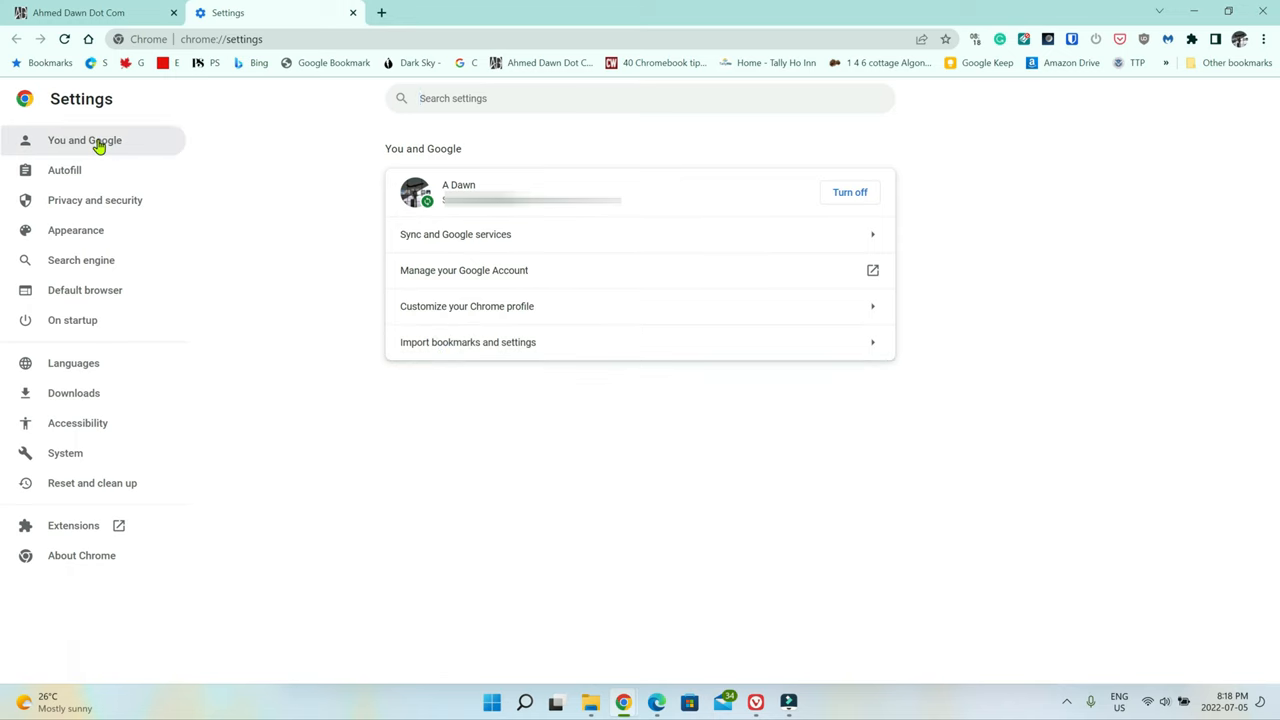
mouse_move(94, 170)
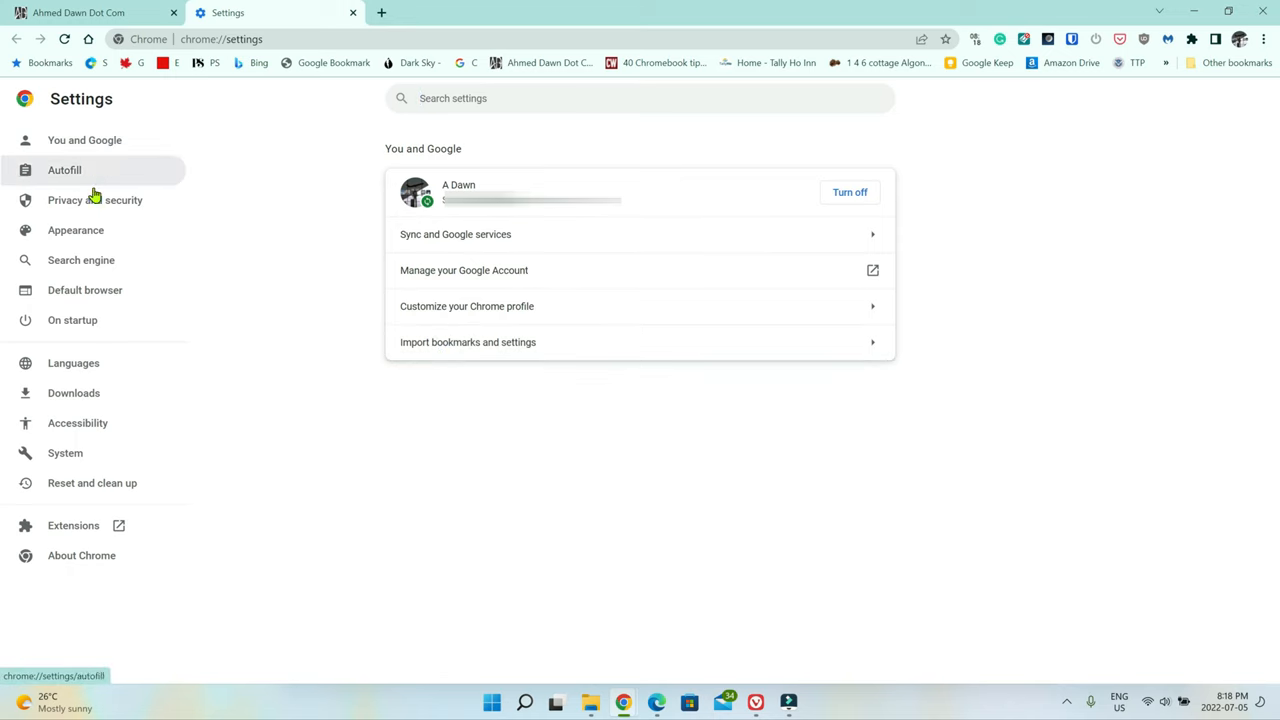
mouse_move(96, 228)
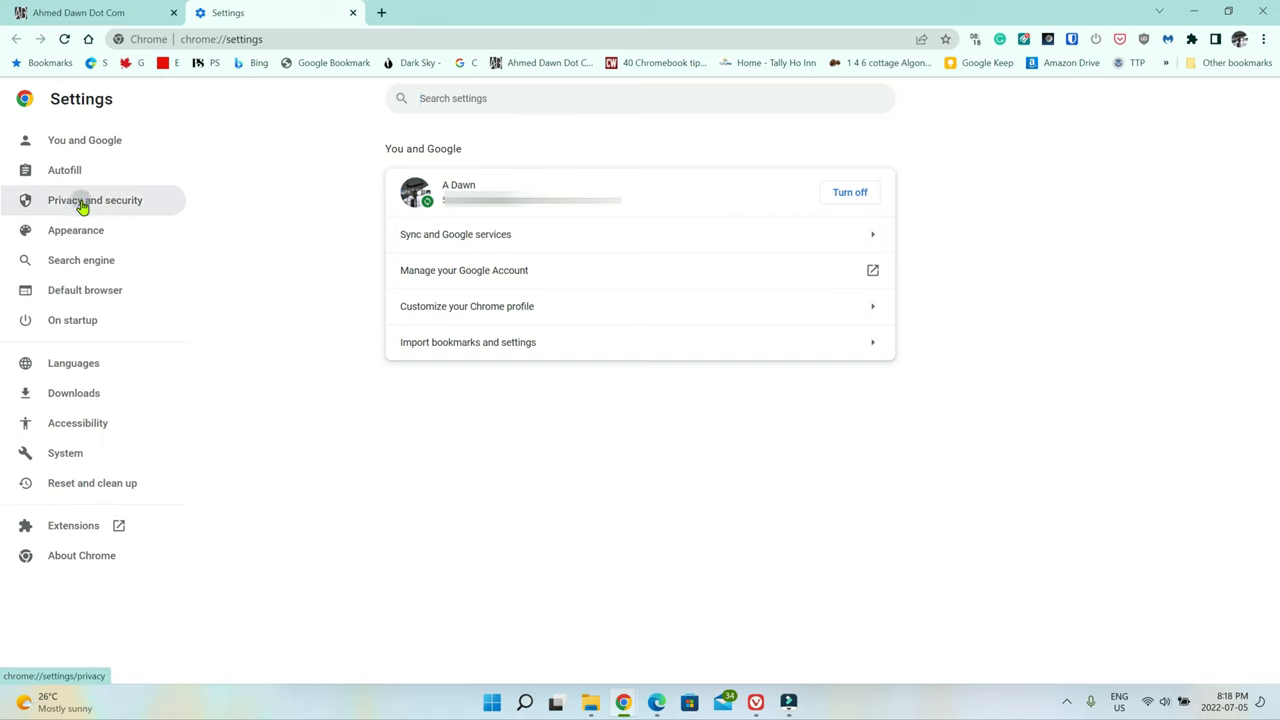
left_click(96, 200)
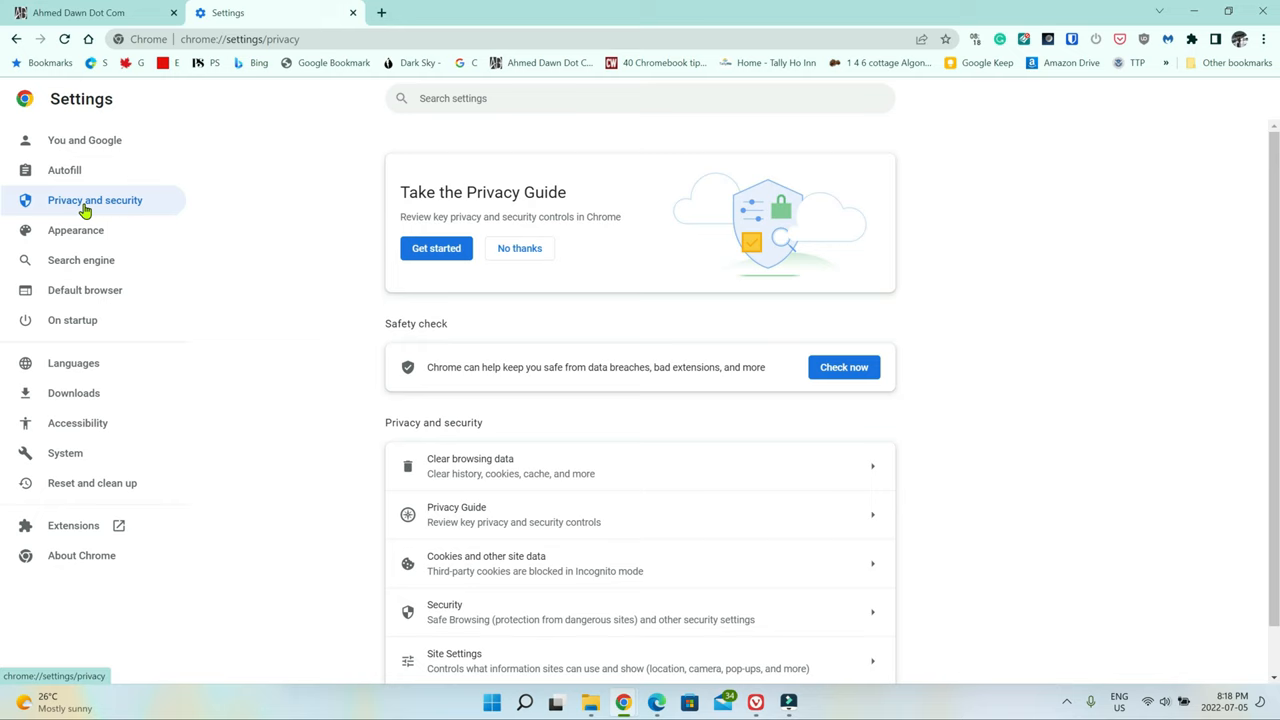
mouse_move(670, 400)
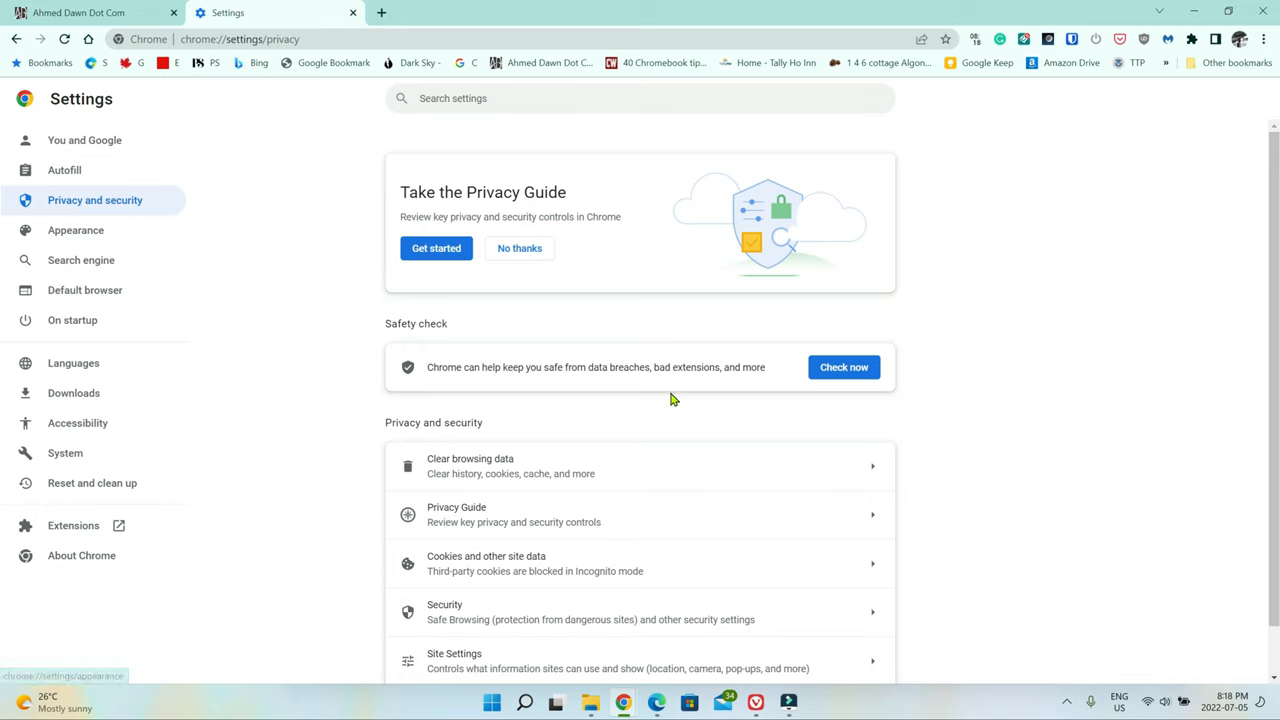
mouse_move(450, 466)
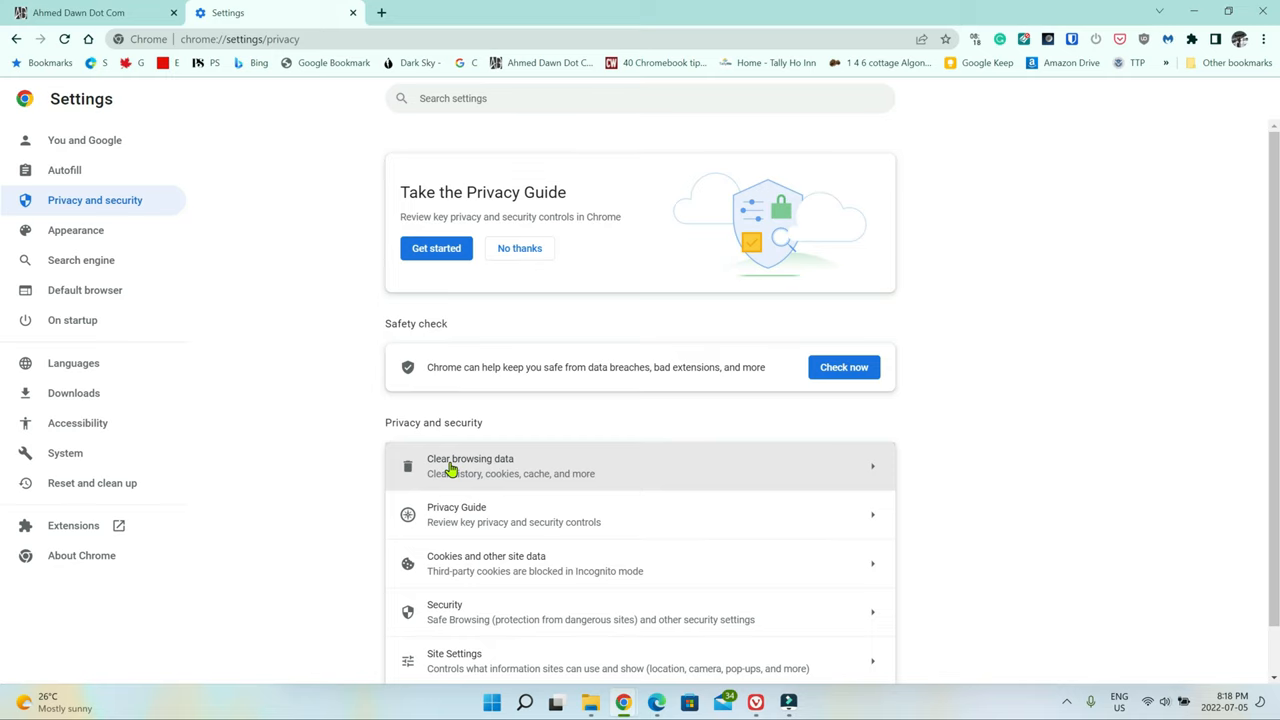
mouse_move(480, 486)
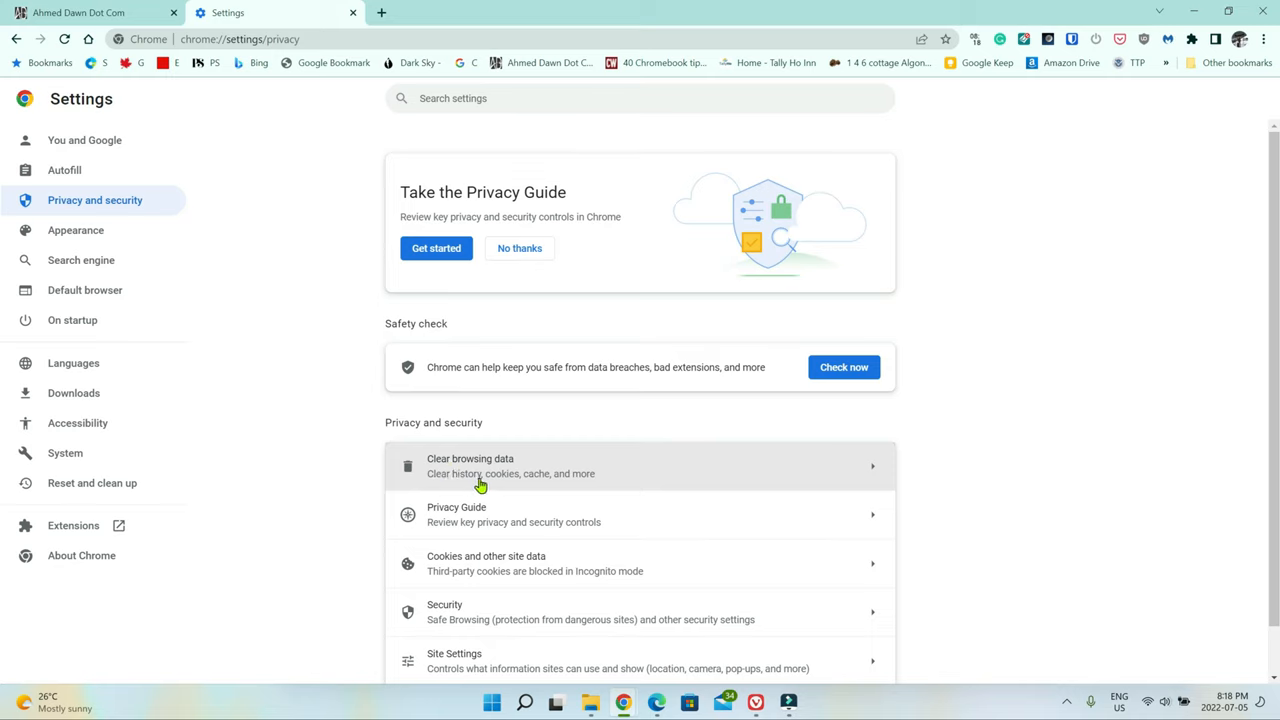
mouse_move(878, 478)
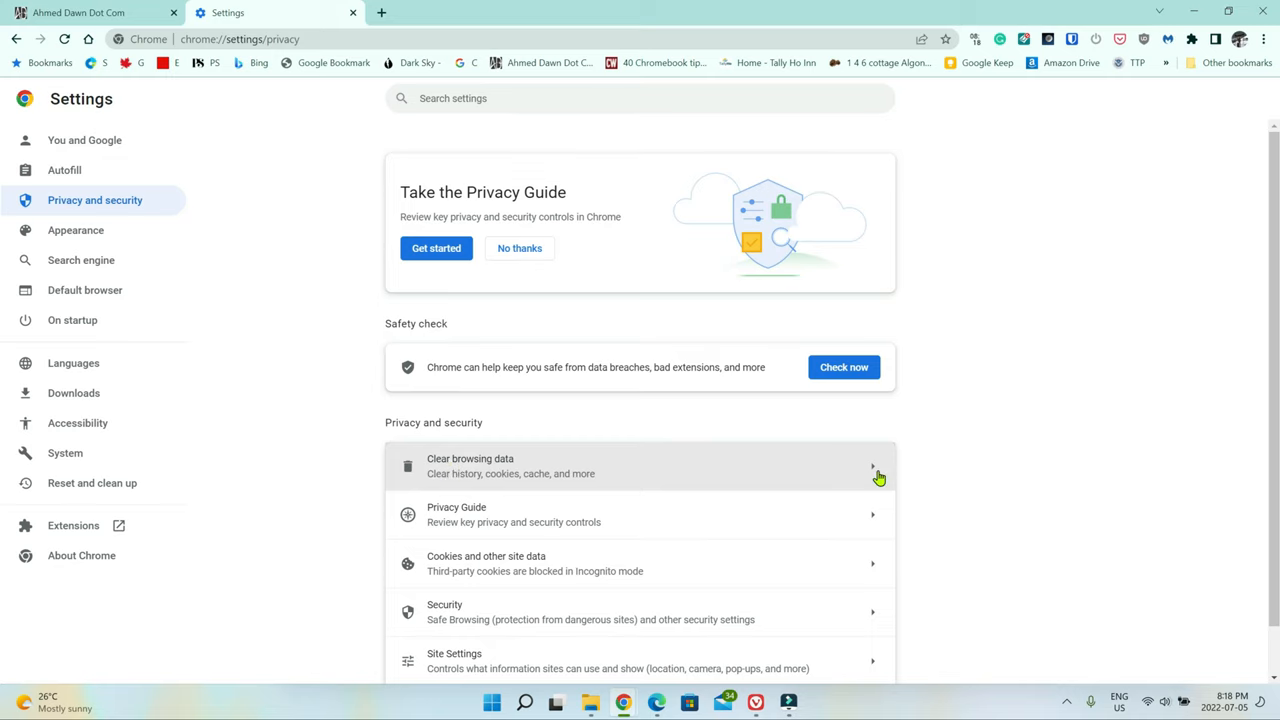
- Bring up Clear browsing data from Privacy and security, then close the Settings tab
left_click(470, 464)
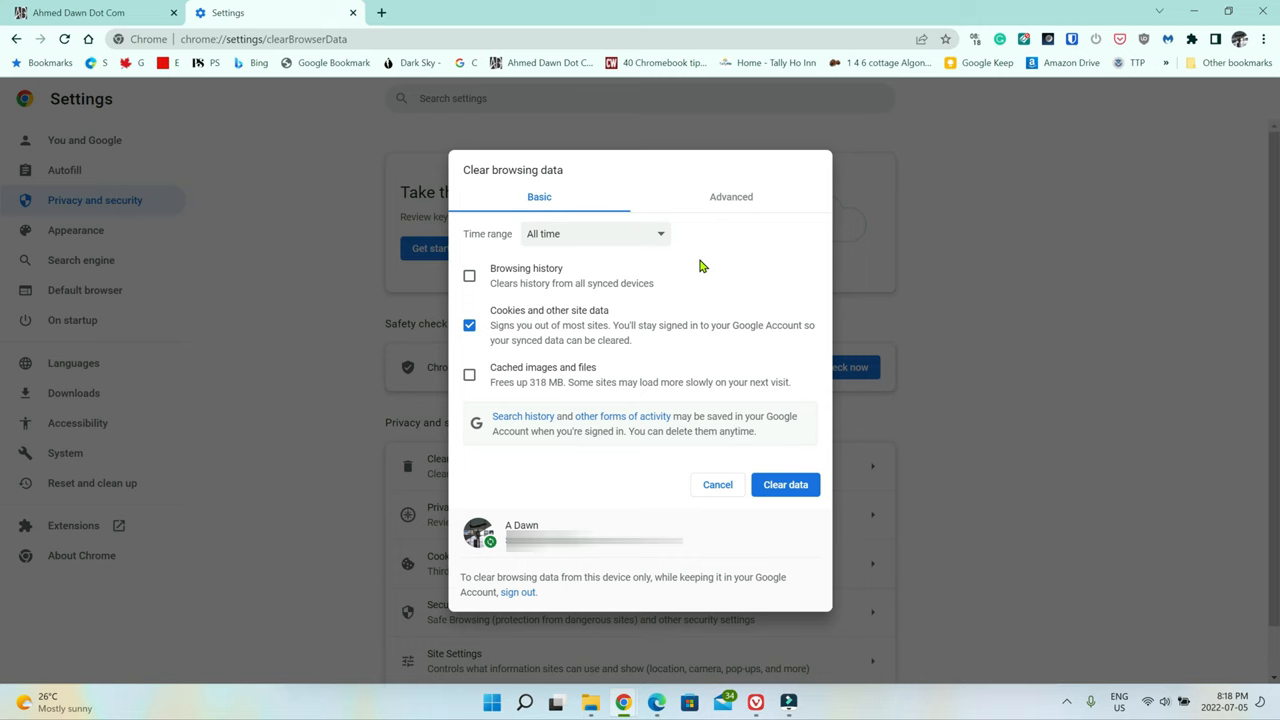
mouse_move(428, 304)
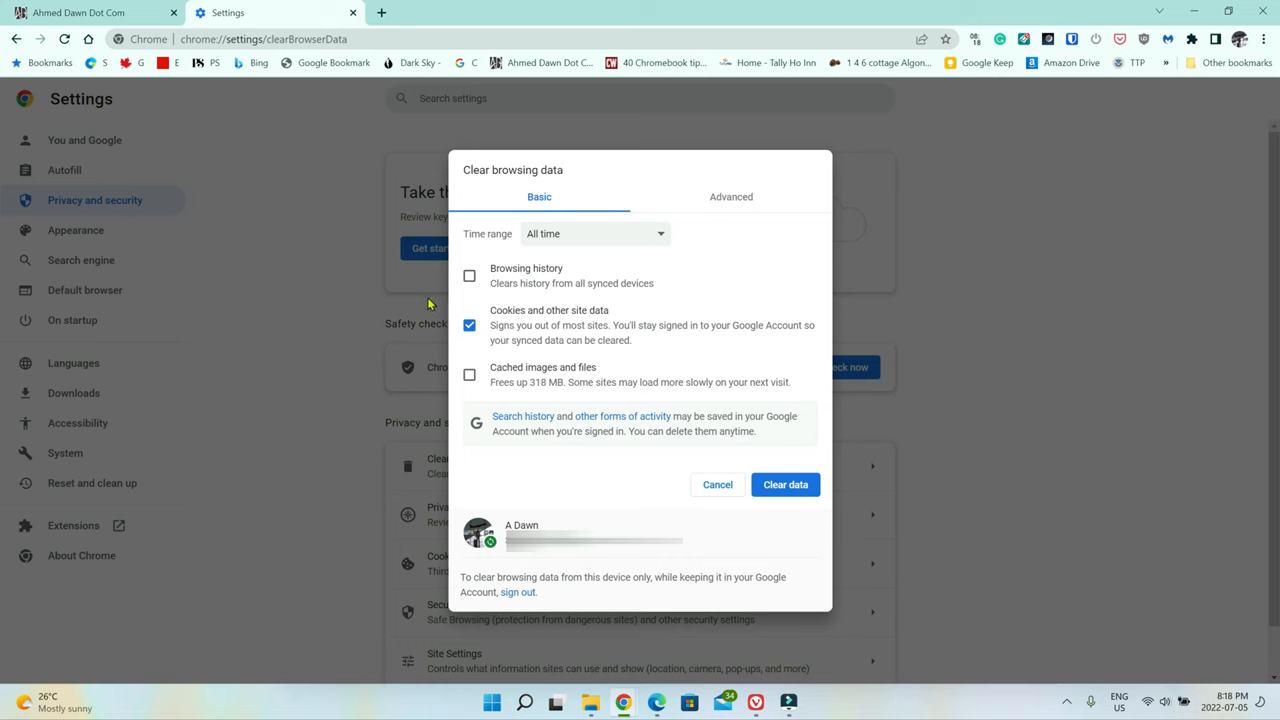
mouse_move(732, 308)
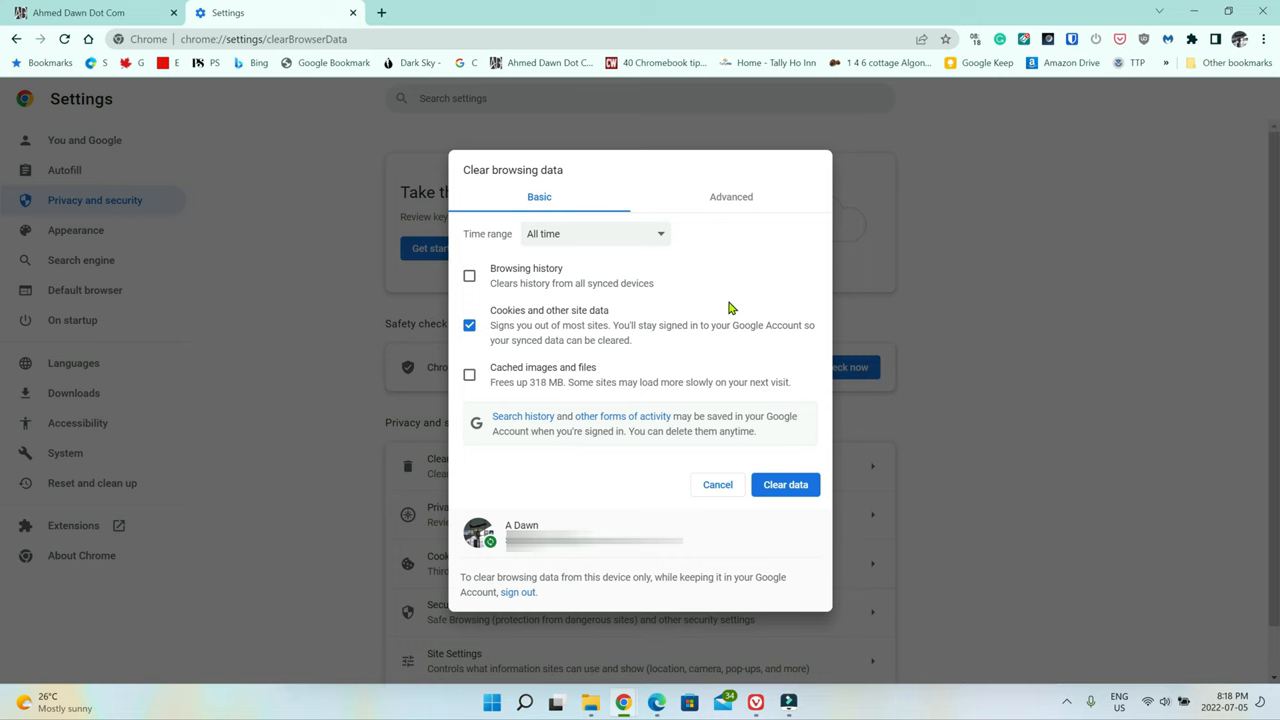
mouse_move(288, 80)
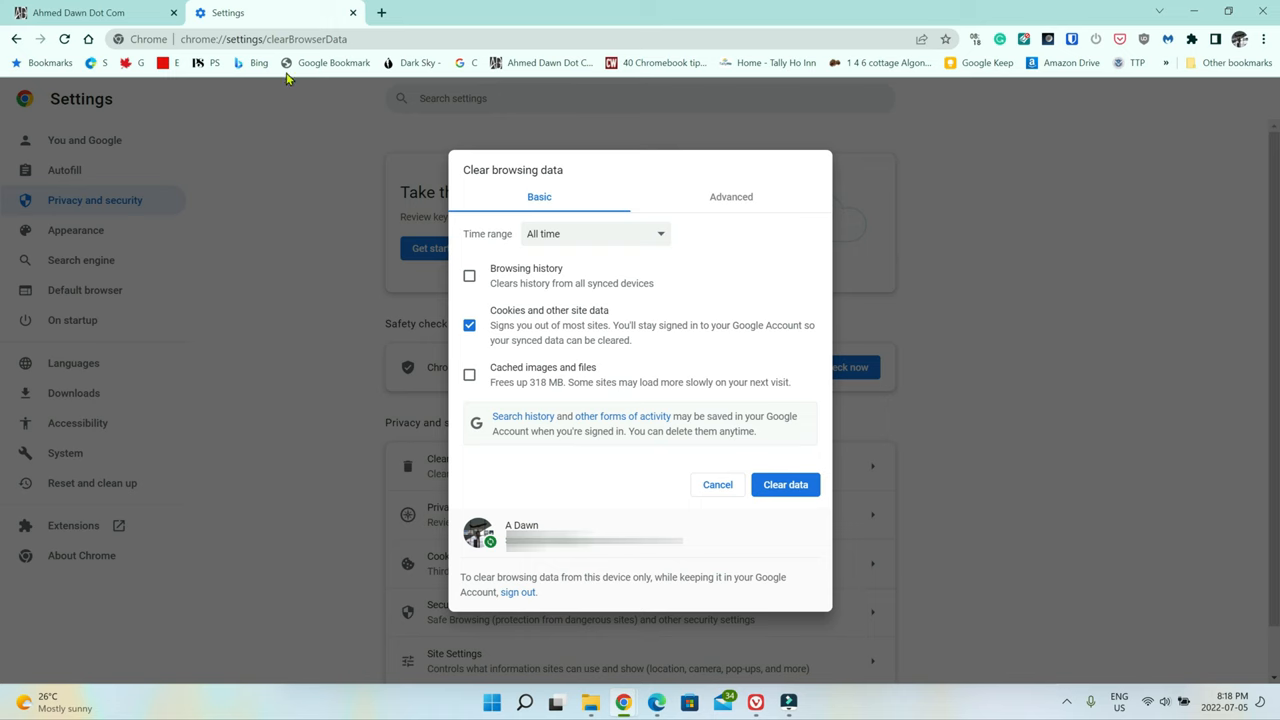
mouse_move(352, 12)
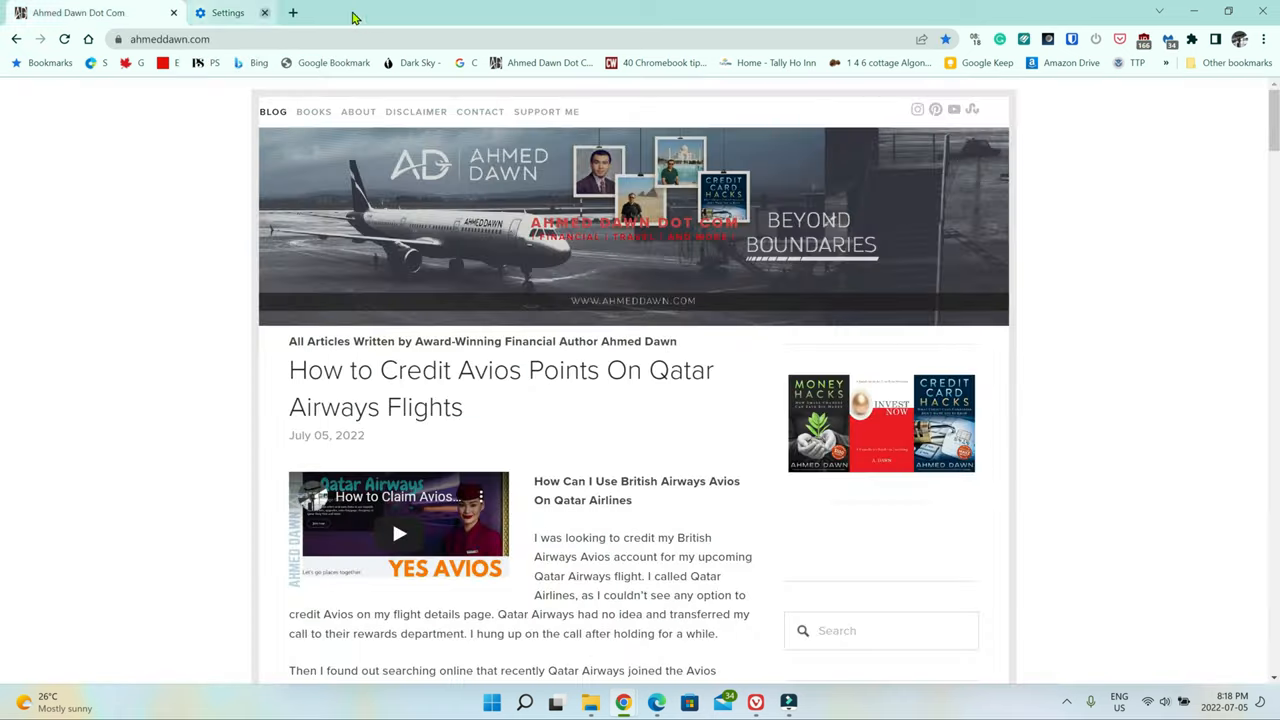
left_click(264, 12)
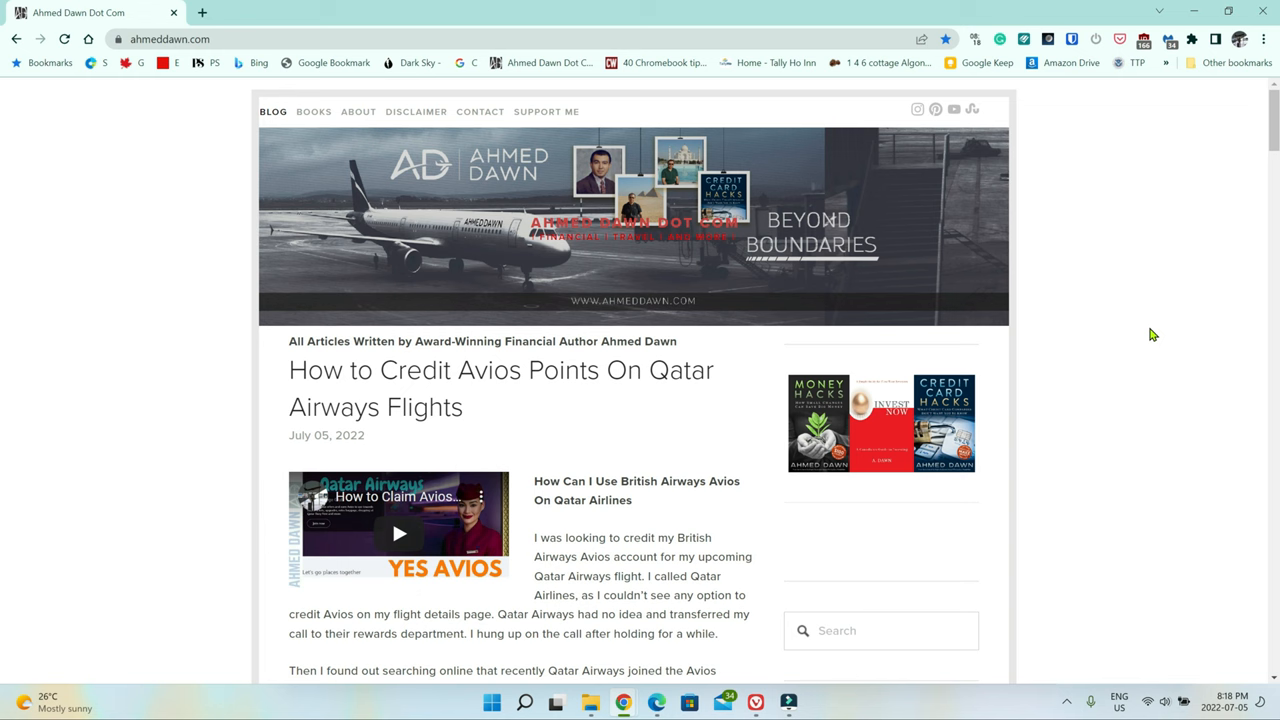
- Summon the Clear browsing data dialog with the Ctrl+Shift+Delete shortcut from the blog page
key("ctrl+shift+delete")
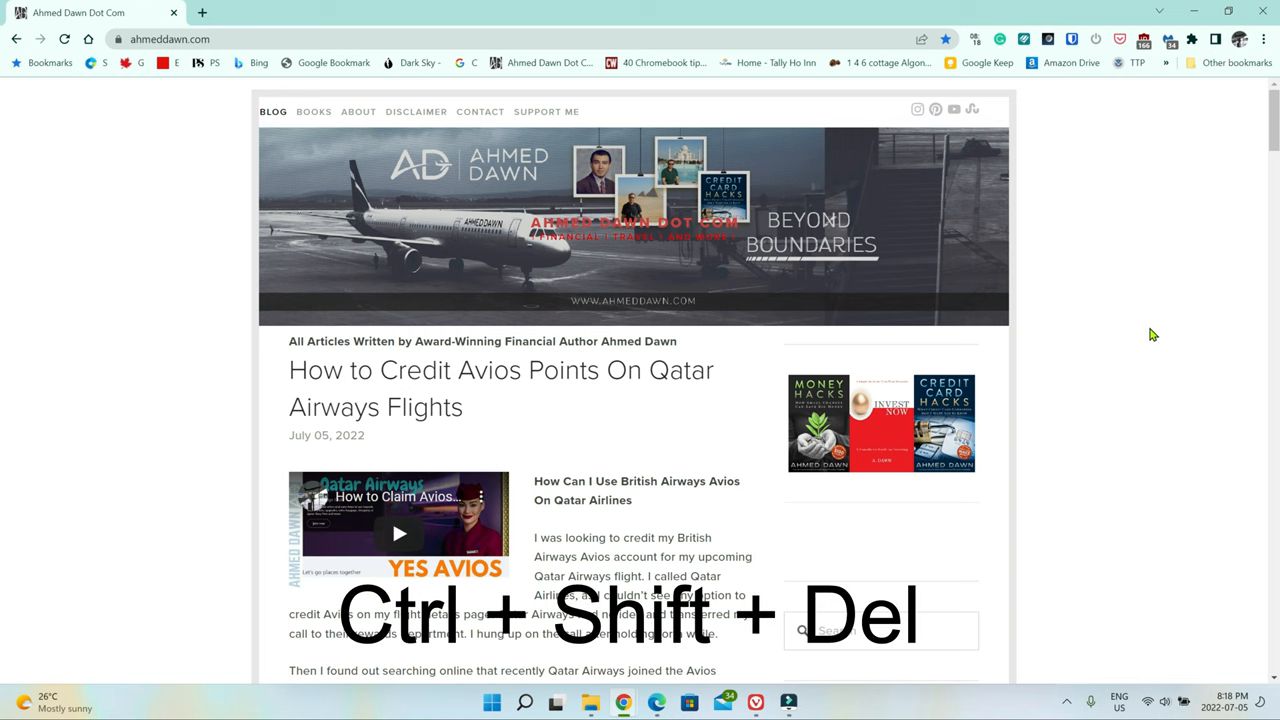
key("Ctrl+Shift+Delete")
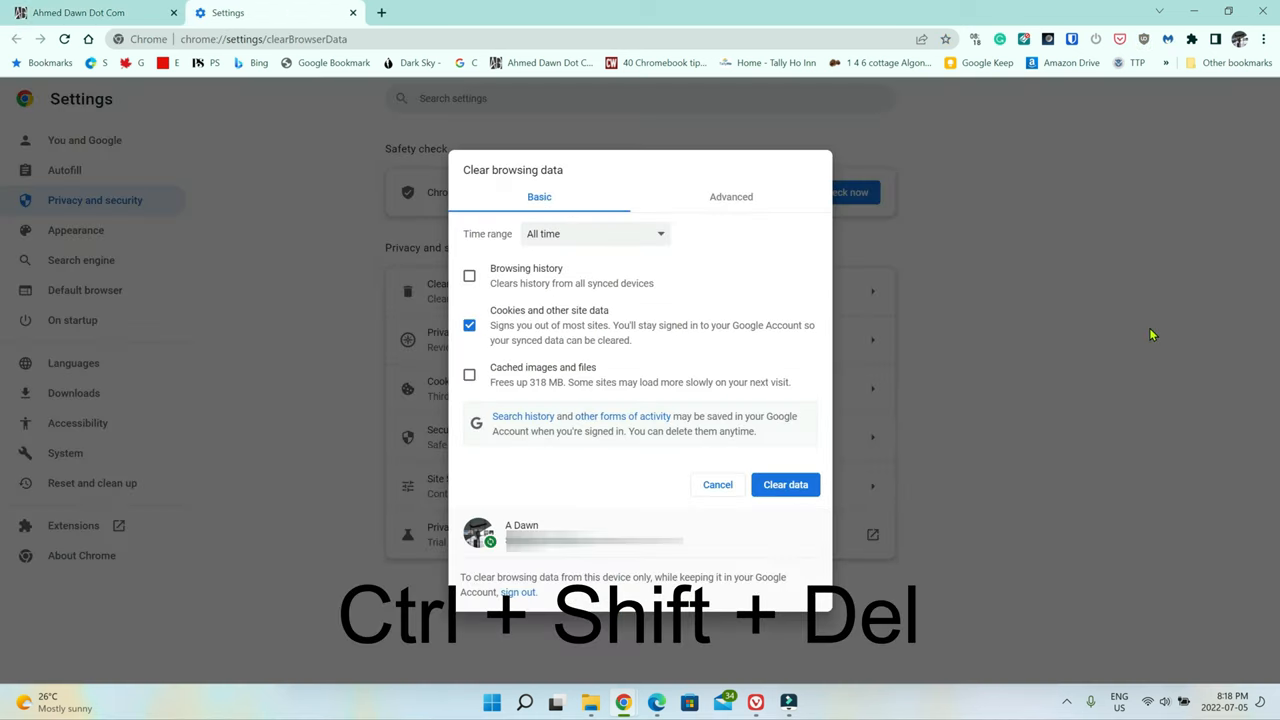
mouse_move(820, 376)
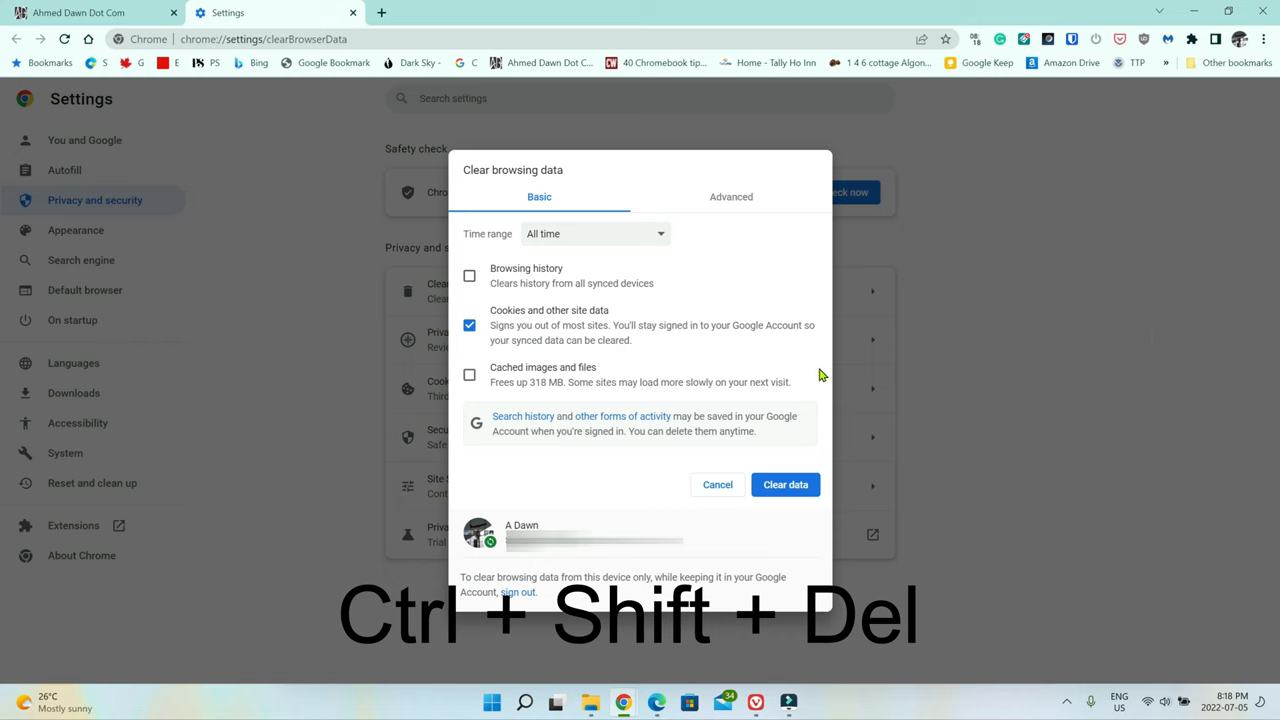
mouse_move(544, 350)
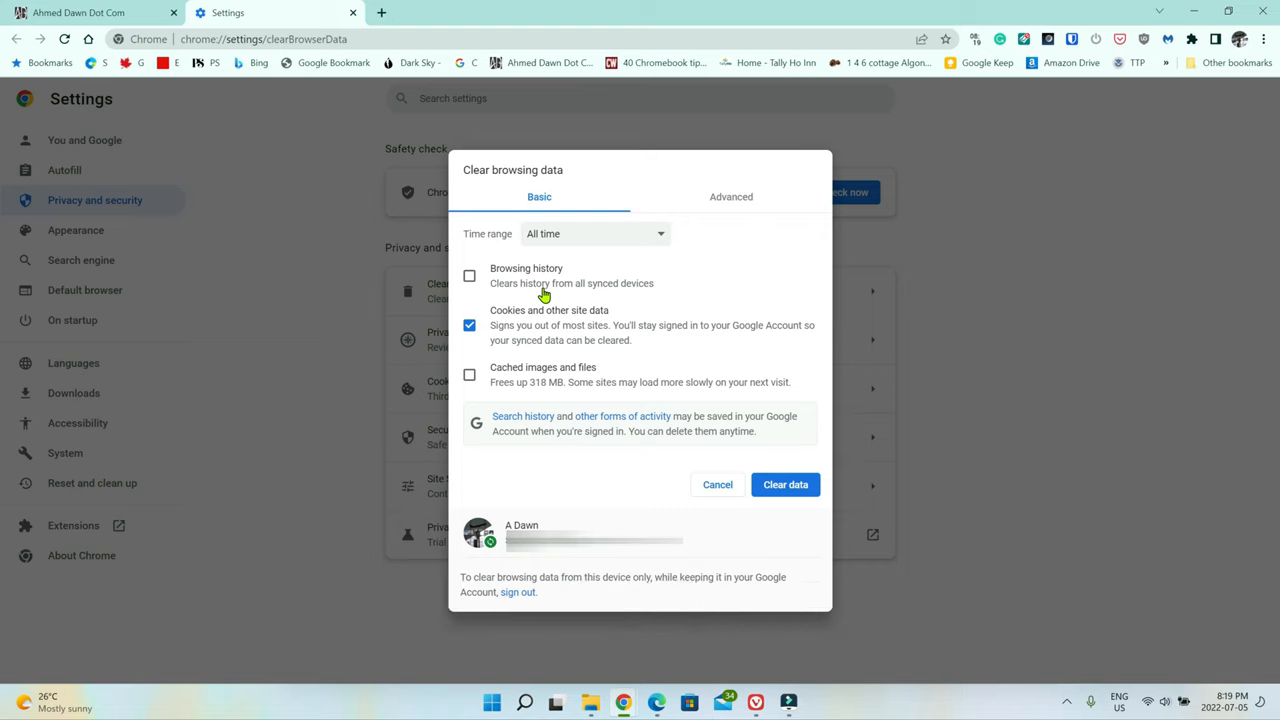
mouse_move(570, 218)
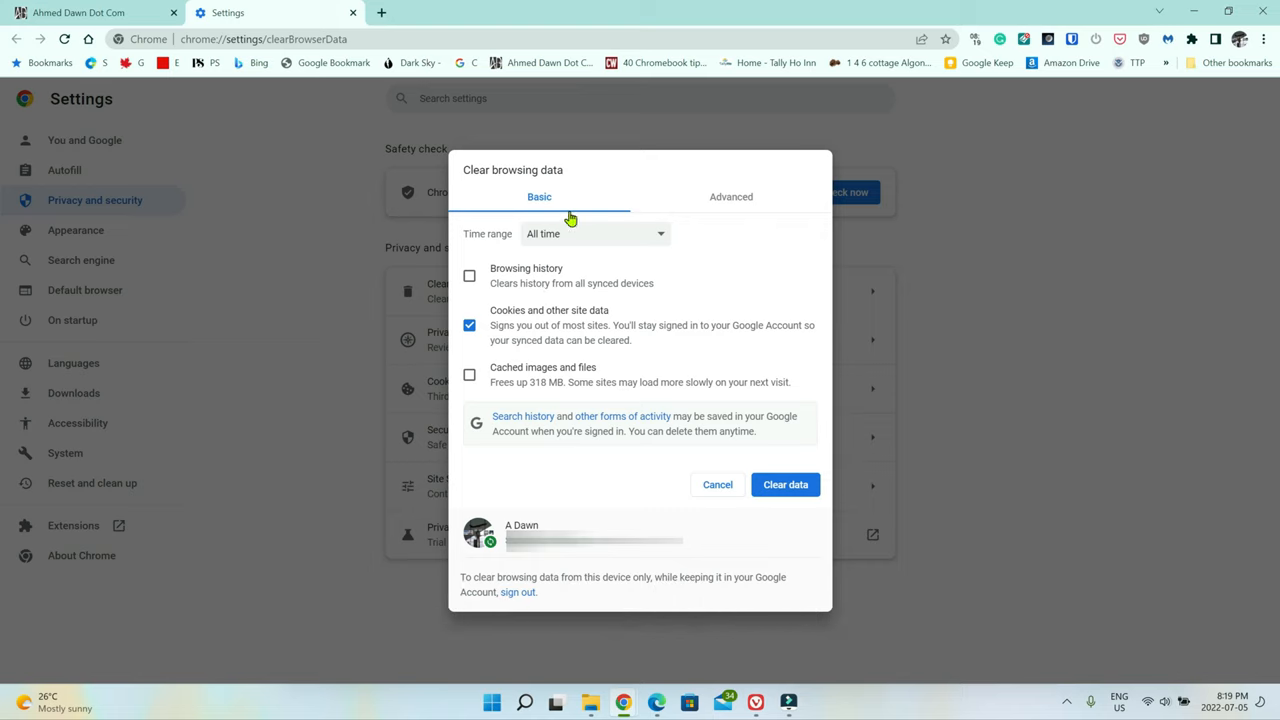
mouse_move(608, 278)
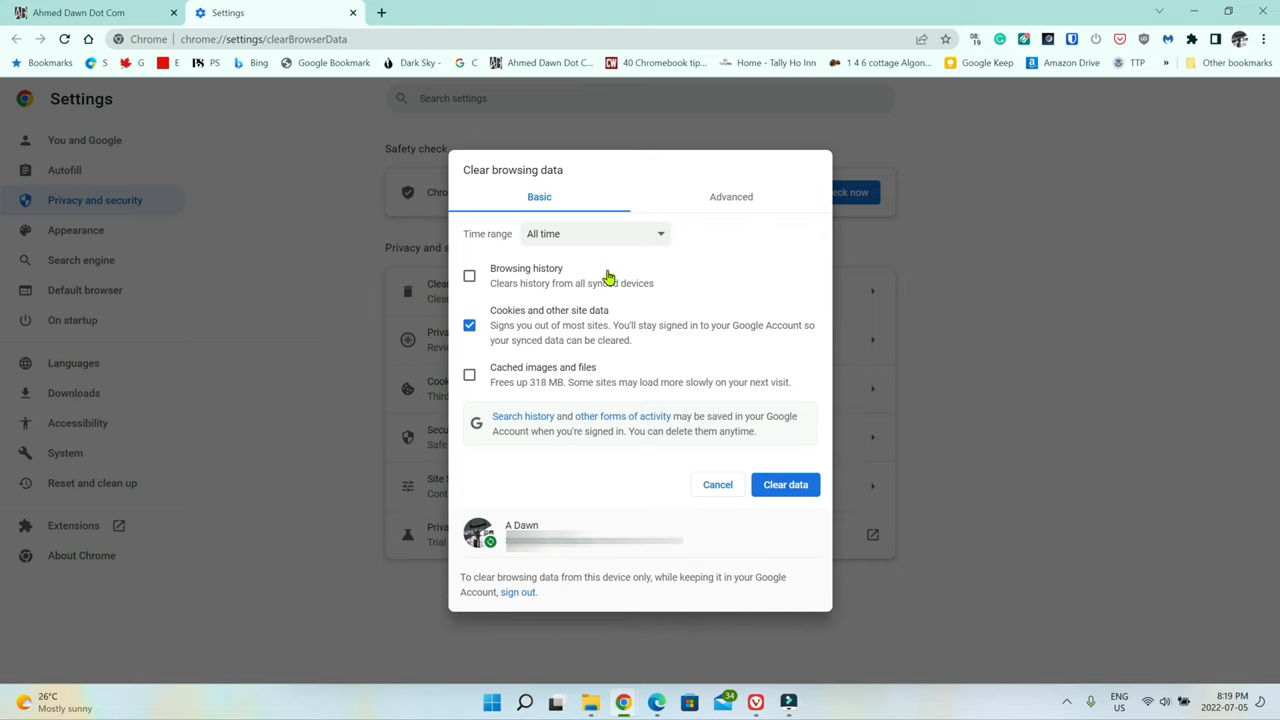